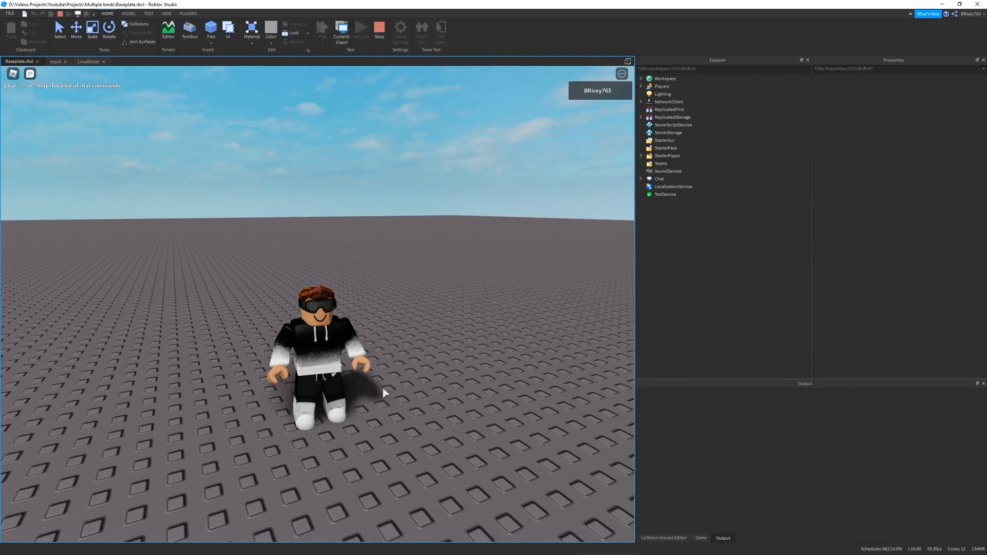
{"action": "mouse_move", "coordinate": [384, 390]}
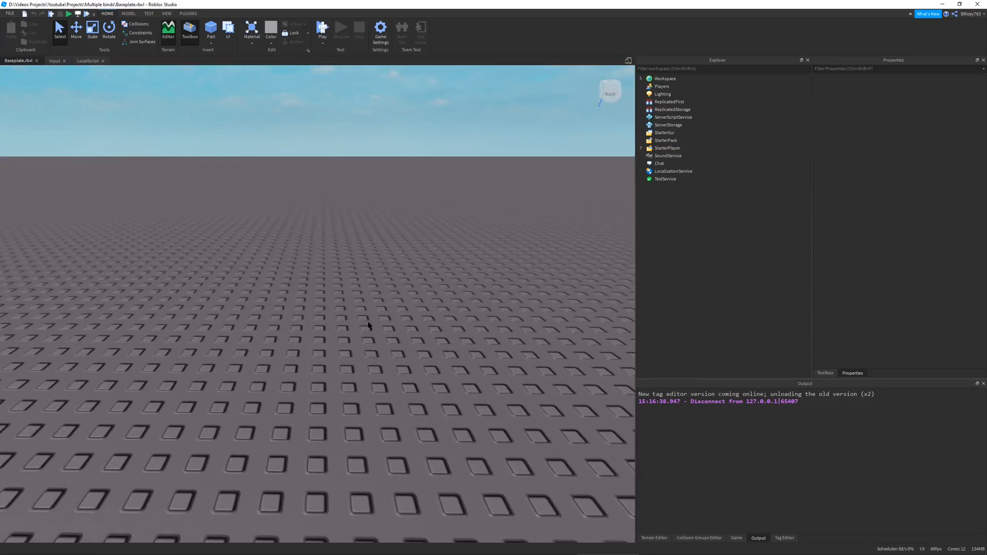
{"action": "mouse_move", "coordinate": [372, 341]}
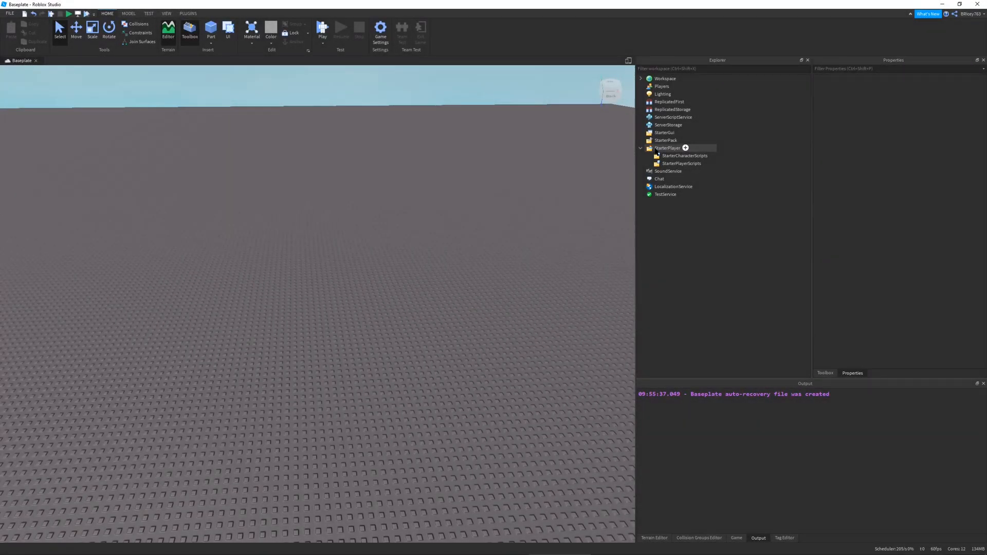
Insert a ModuleScript named Input into StarterPlayerScripts and open it with blank lines at the top.
{"action": "left_click", "coordinate": [681, 164]}
{"action": "type", "text": "Input"}
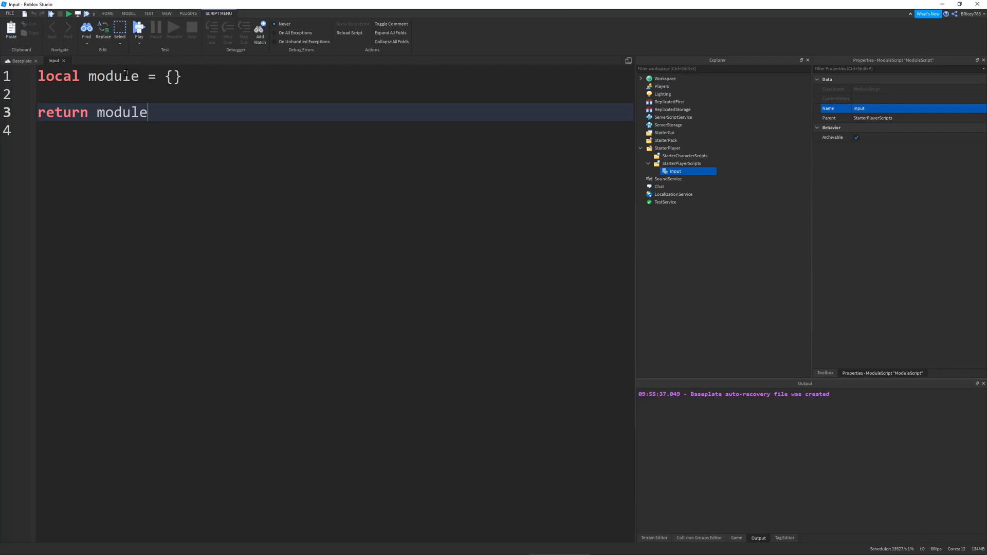
{"action": "double_click", "coordinate": [113, 76]}
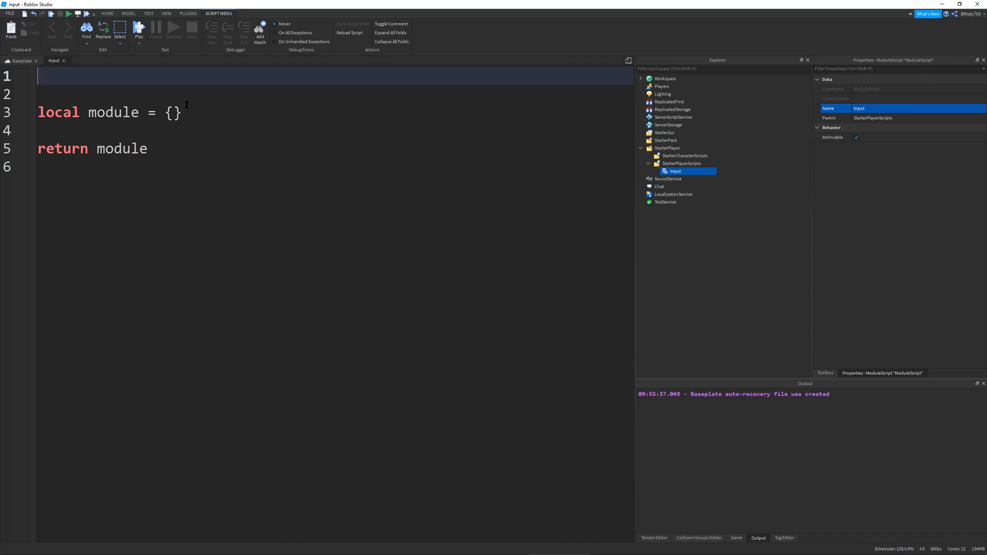
Add 'local userInputService = game:GetService("UserInputService")' as the module's first line.
{"action": "type", "text": "locaol"}
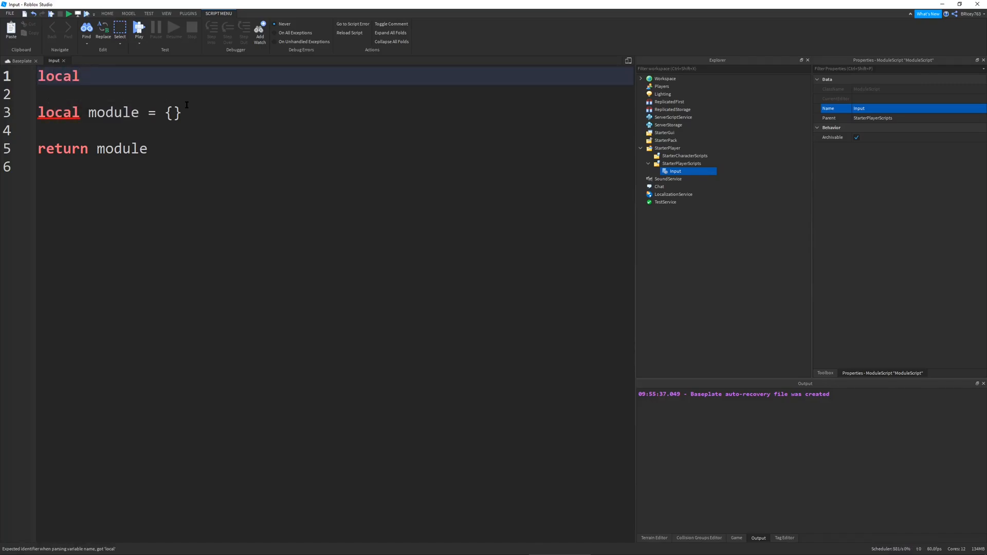
{"action": "left_click", "coordinate": [85, 76]}
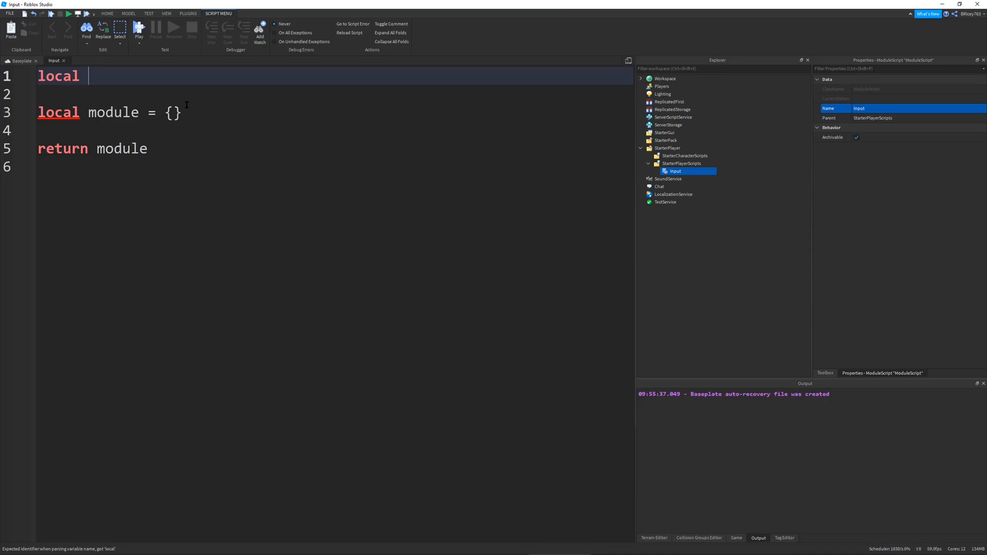
{"action": "type", "text": "userInputServ"}
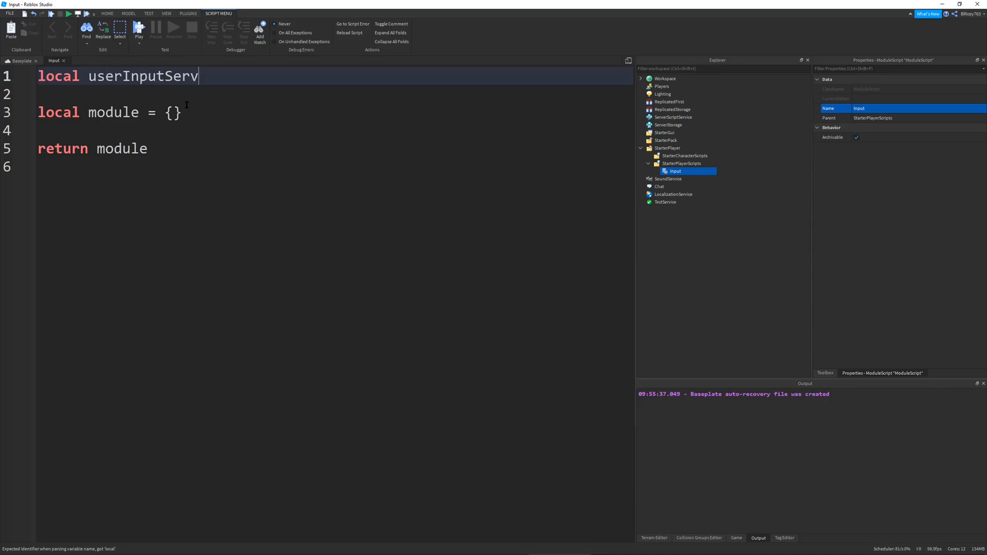
{"action": "type", "text": "ice = game:GetService(\""}
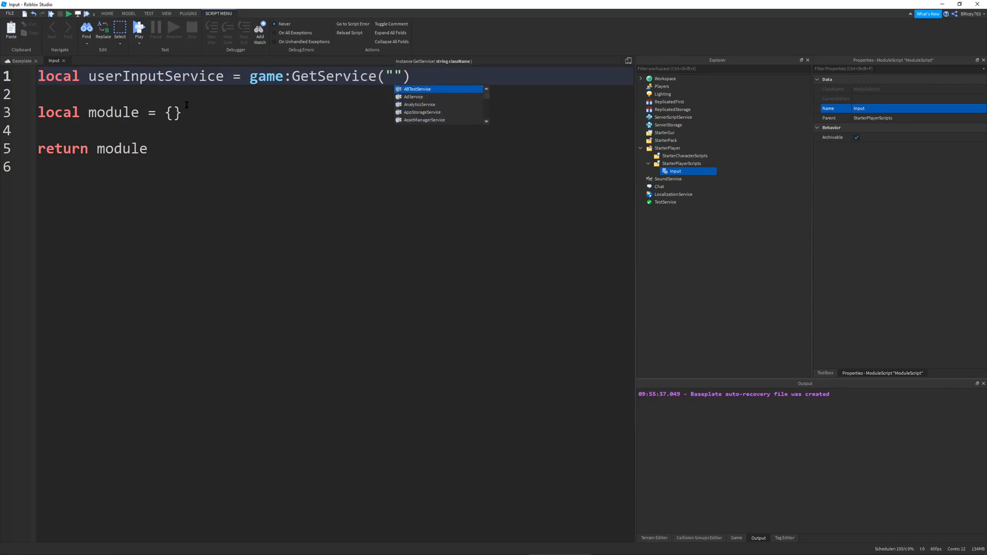
{"action": "type", "text": "UserService"}
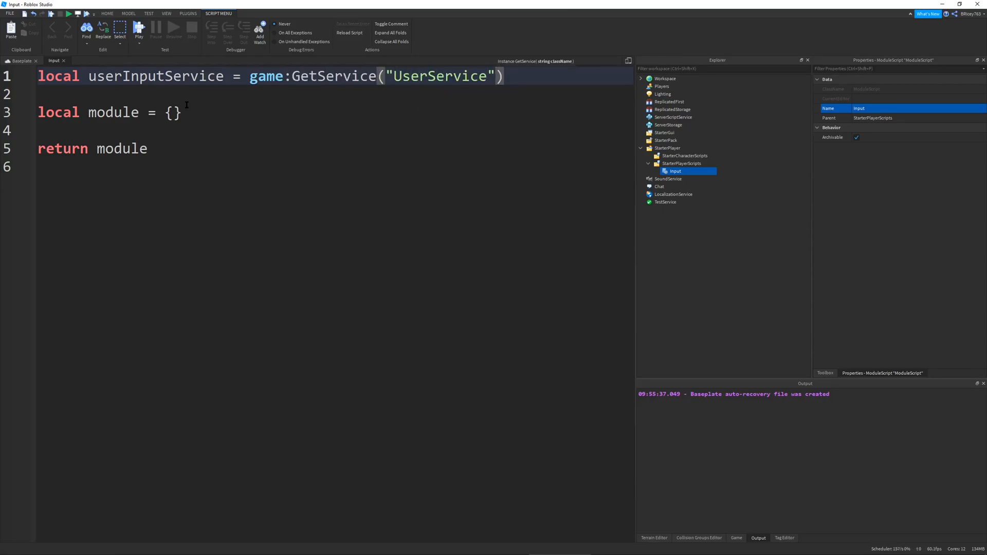
{"action": "type", "text": "Userinput"}
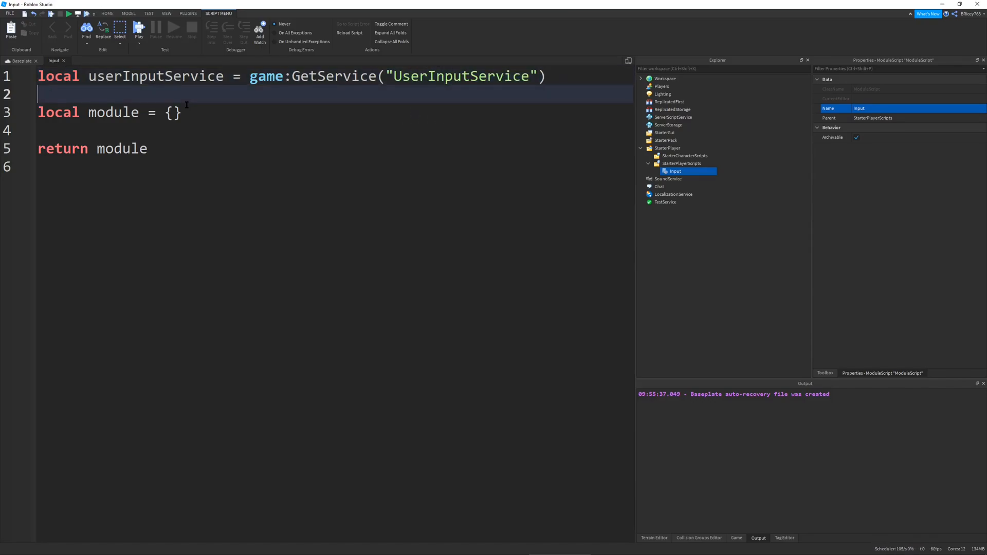
Rename the 'module' table to 'Input' in its declaration and return statement.
{"action": "double_click", "coordinate": [113, 112]}
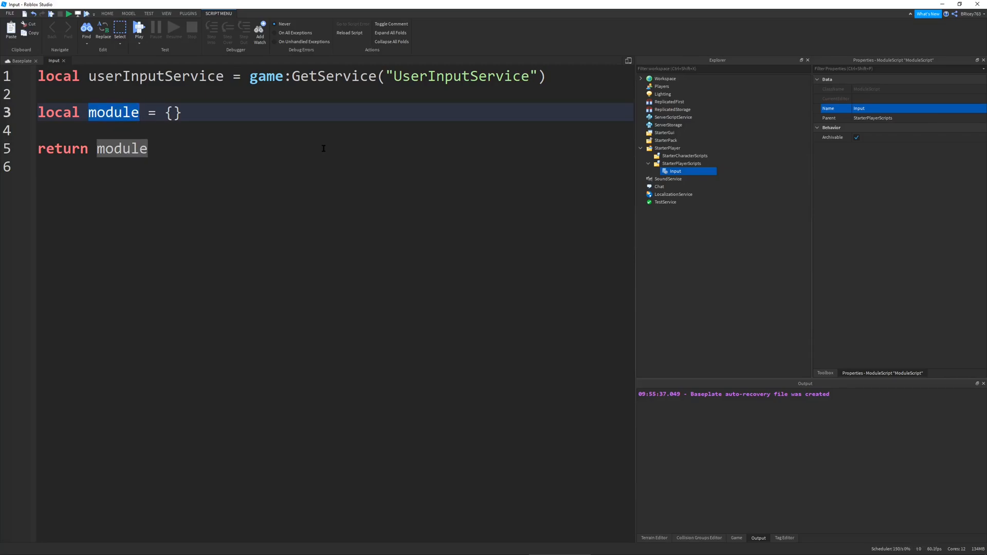
{"action": "type", "text": "Inp"}
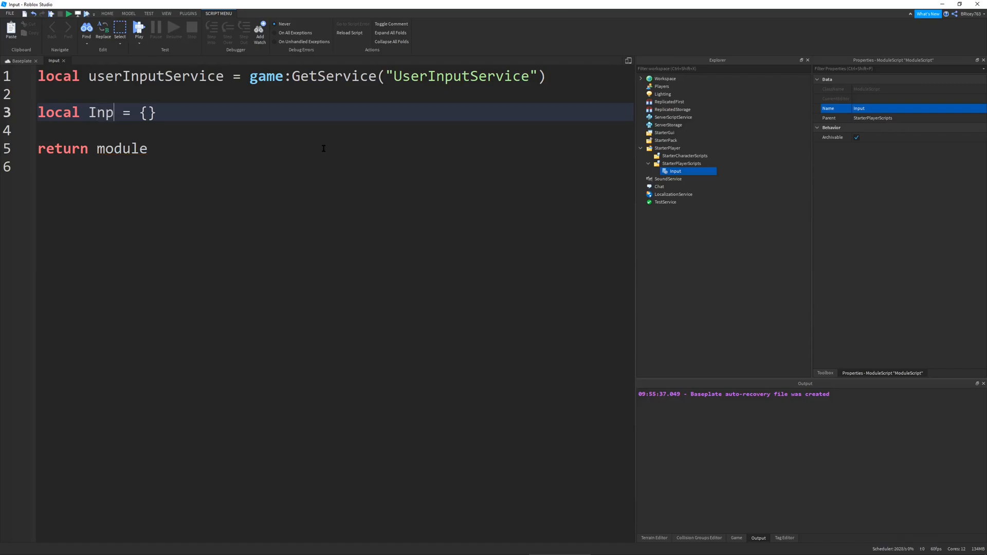
{"action": "double_click", "coordinate": [121, 148]}
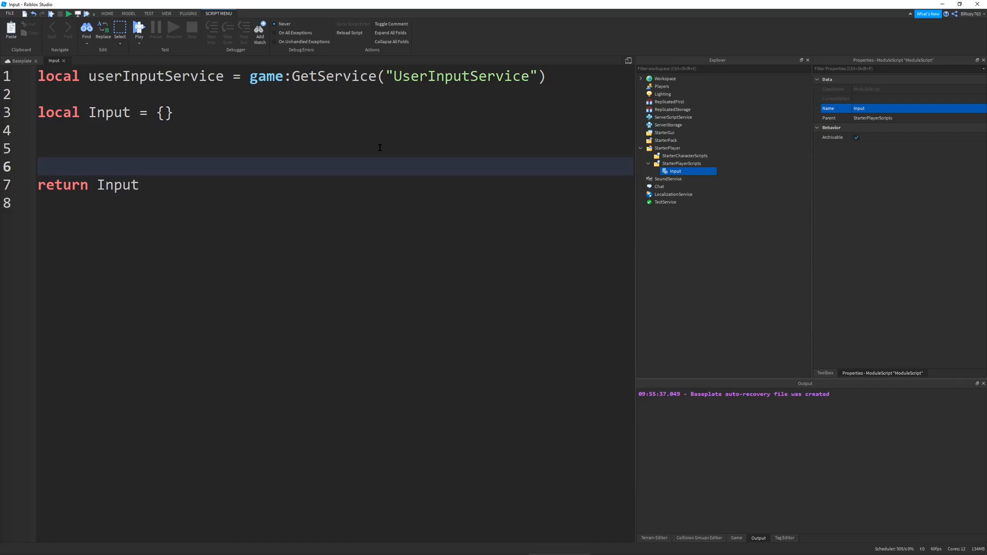
Add 'local binds = {}' on line 5, below the Input table.
{"action": "type", "text": "local binds ="}
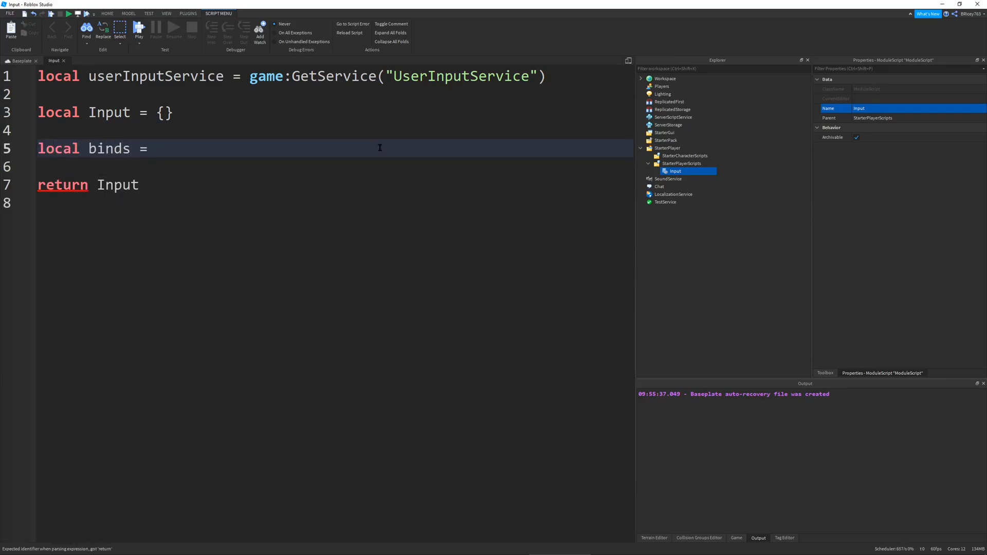
{"action": "type", "text": "{}"}
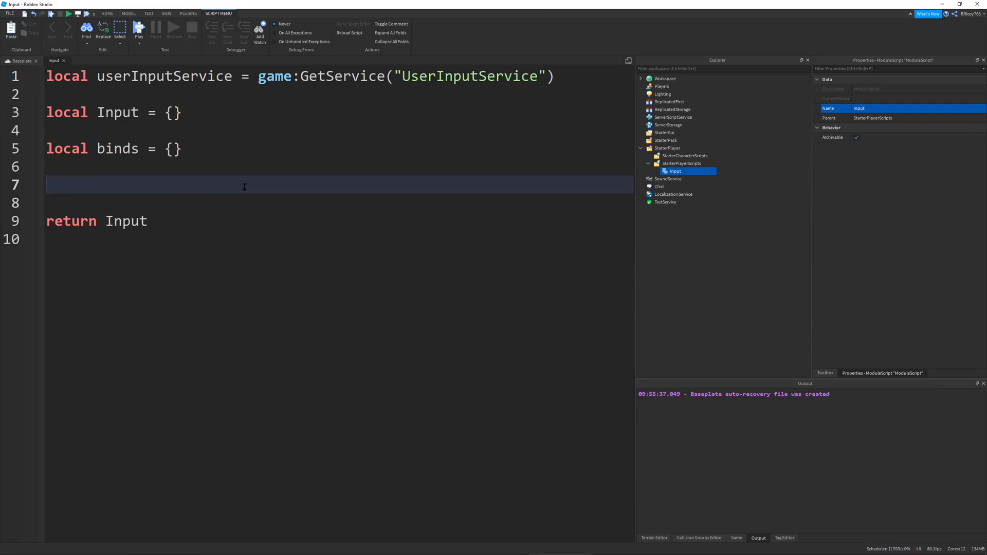
Write an empty 'function Input.BindKeyPresses(name, callback, ...)' with its closing end.
{"action": "type", "text": "function"}
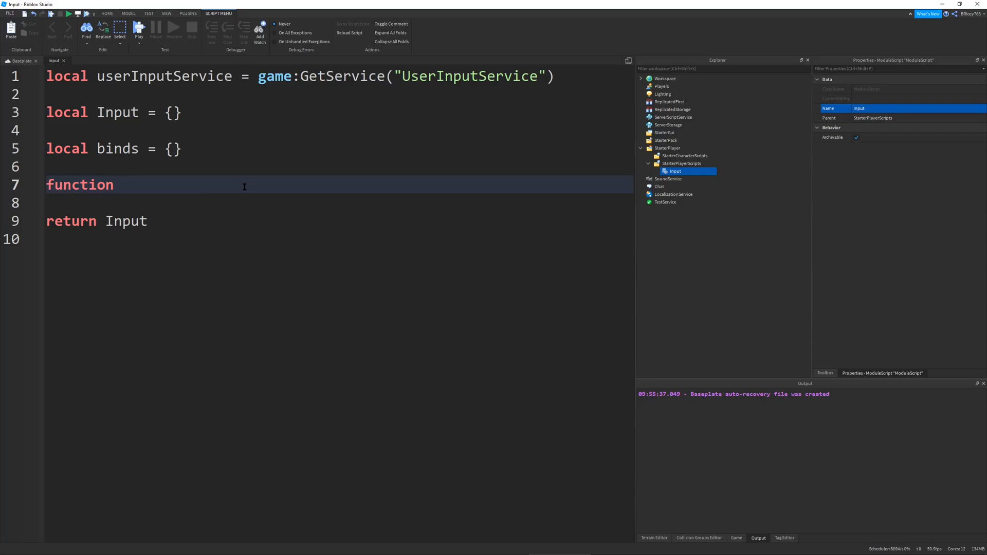
{"action": "type", "text": "Input."}
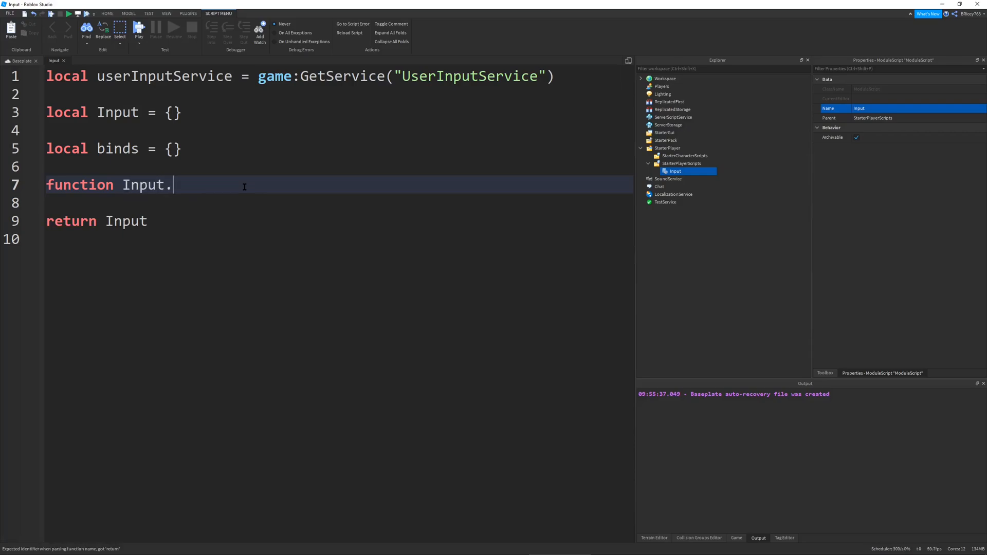
{"action": "type", "text": "BindKeyPre"}
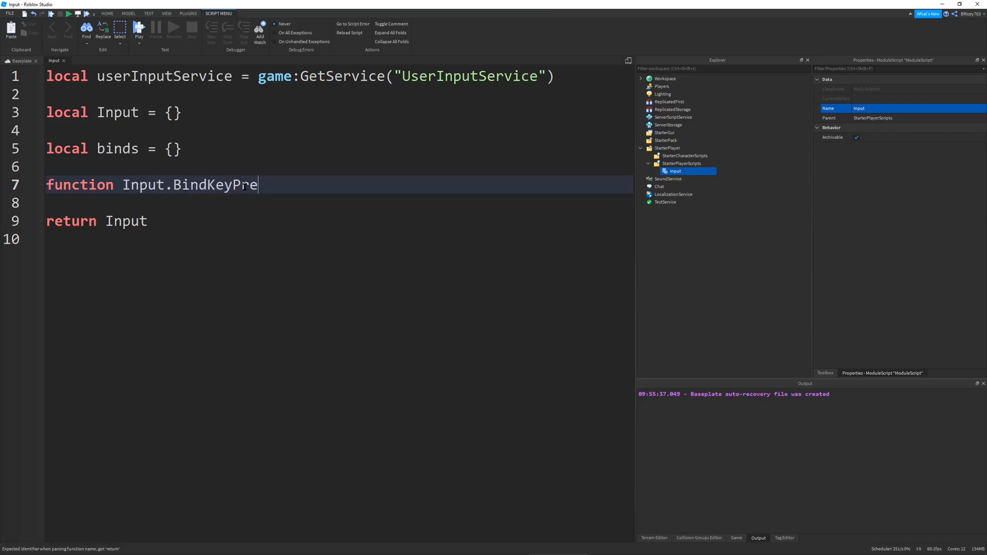
{"action": "type", "text": "sses()"}
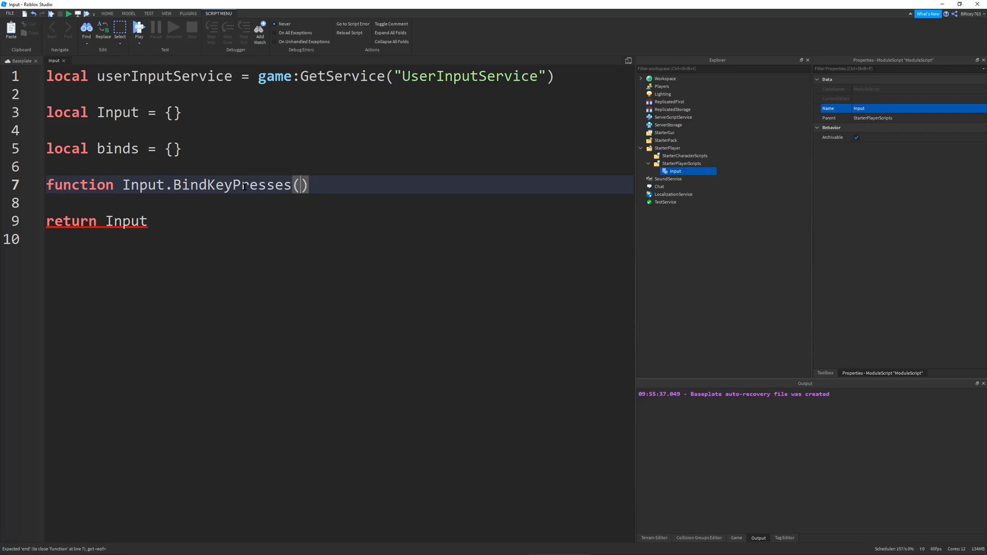
{"action": "key", "text": "enter"}
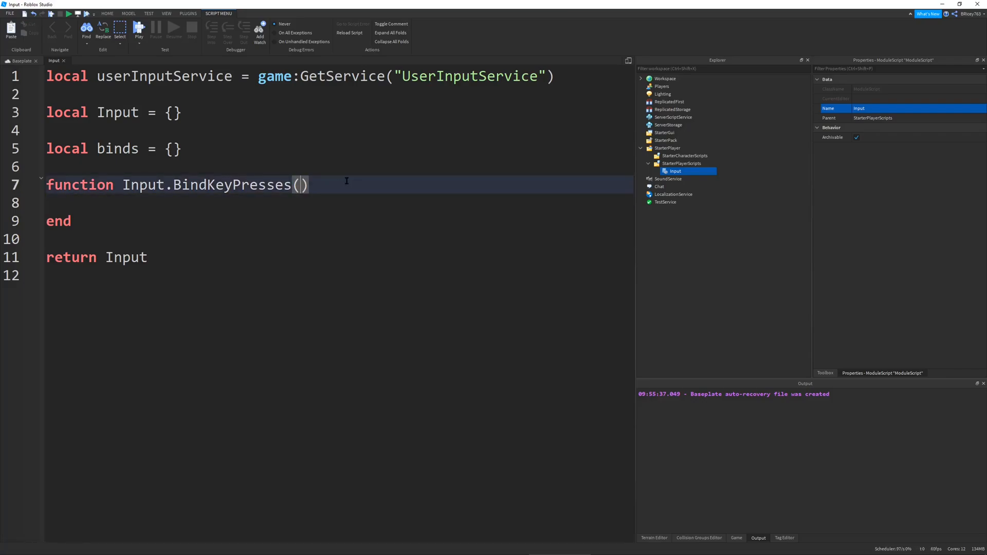
{"action": "type", "text": "name"}
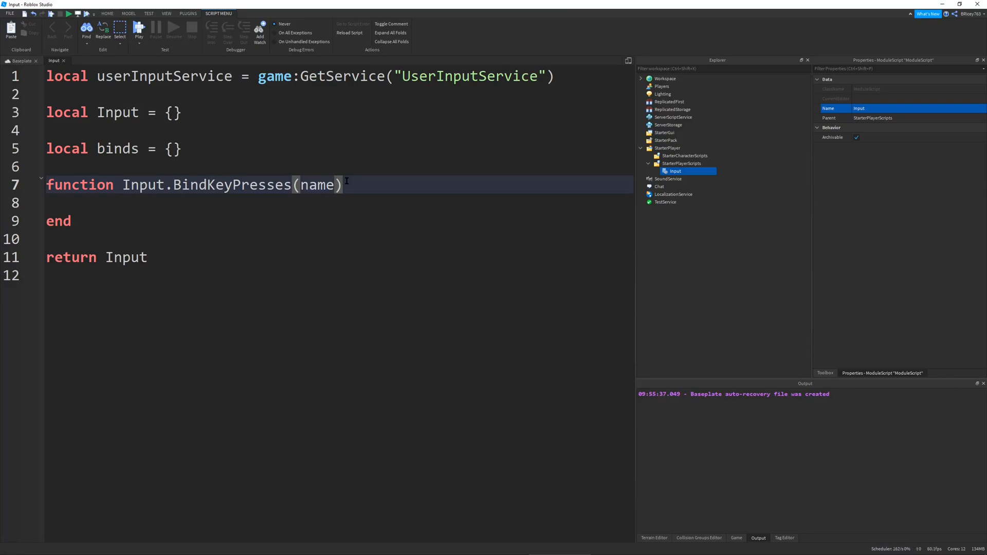
{"action": "type", "text": ", callback"}
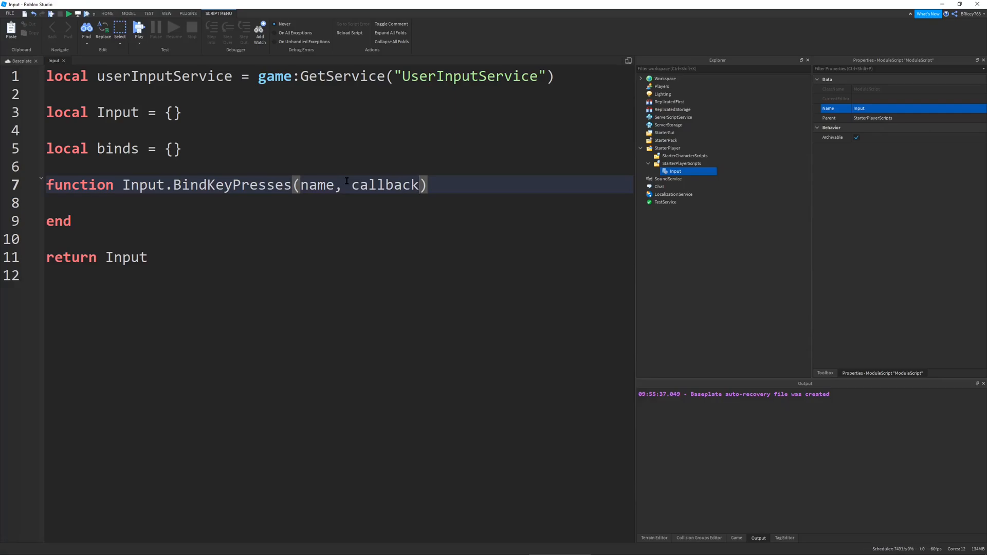
{"action": "type", "text": ","}
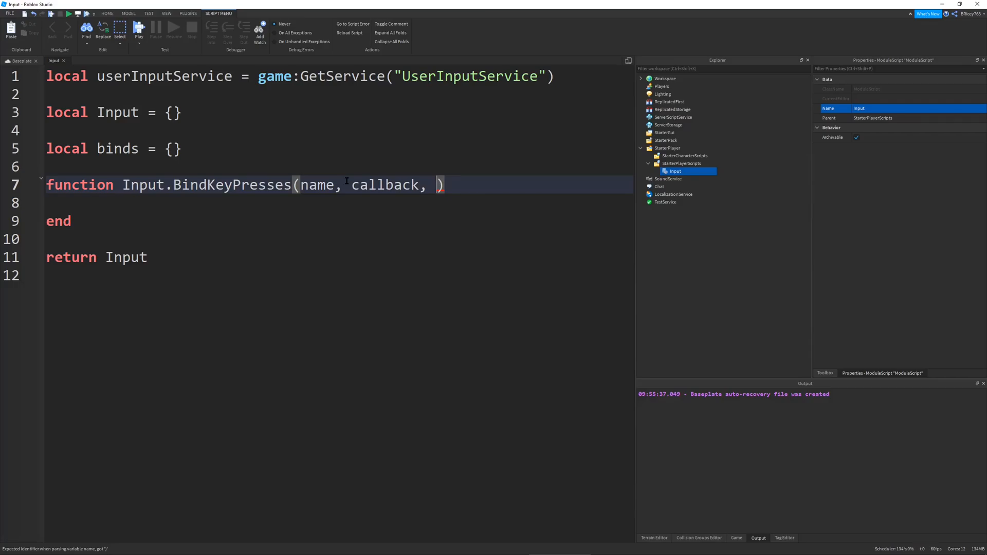
{"action": "type", "text": "..."}
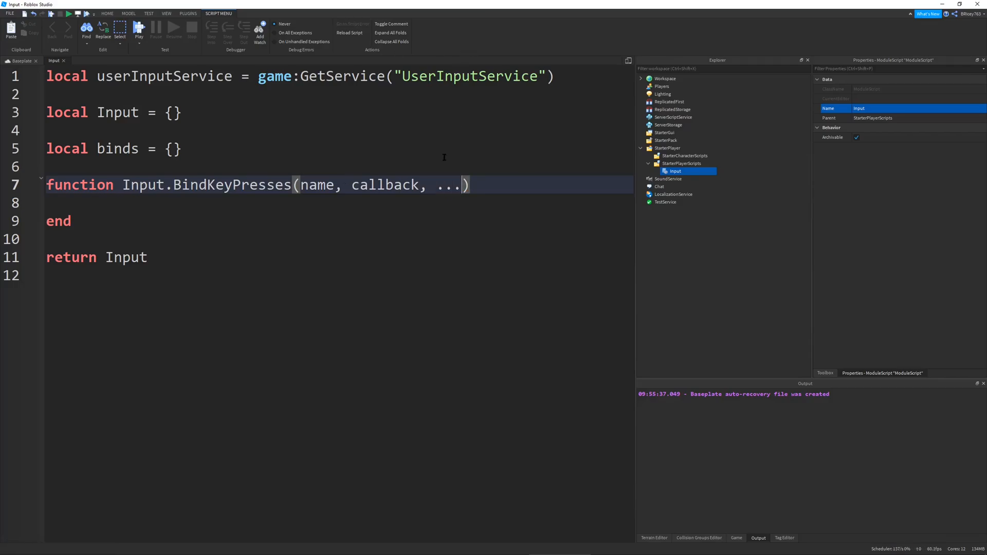
{"action": "double_click", "coordinate": [448, 184]}
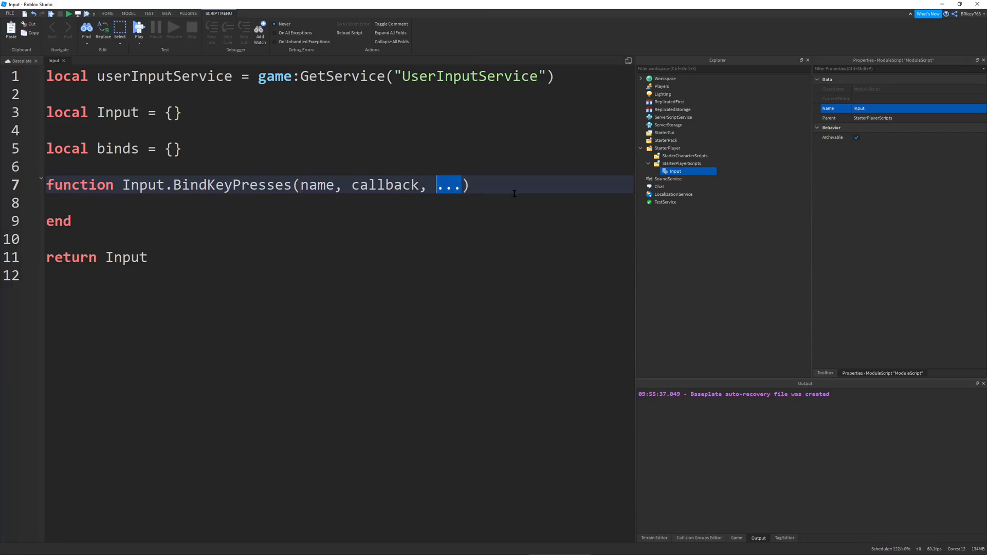
{"action": "mouse_move", "coordinate": [491, 188]}
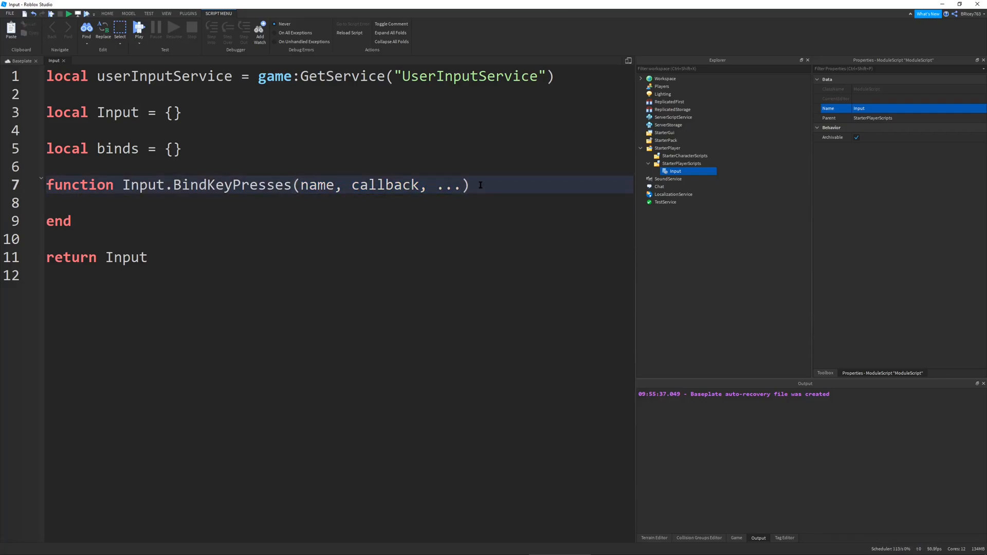
Add 'local keys = table.pack(...)' as the first line inside BindKeyPresses.
{"action": "key", "text": "enter"}
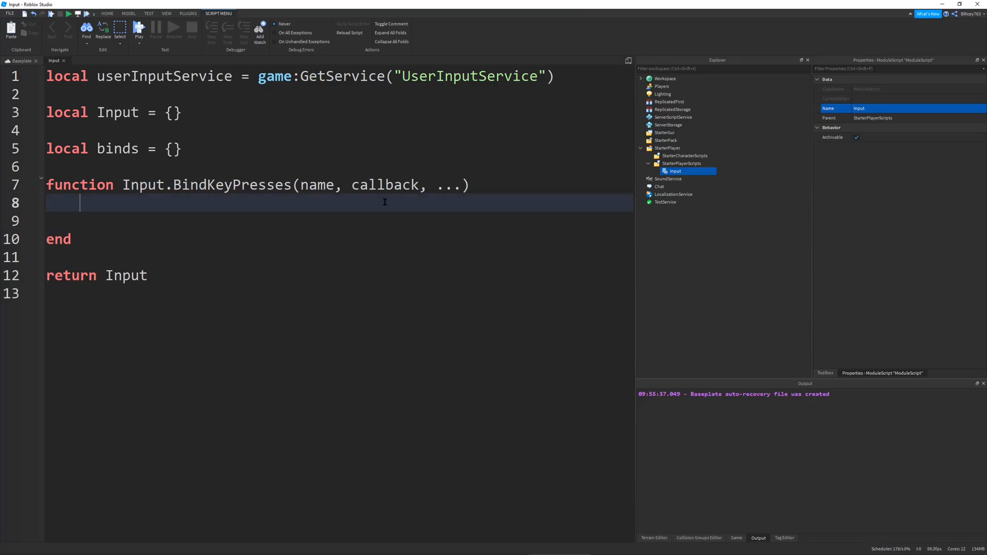
{"action": "type", "text": "local"}
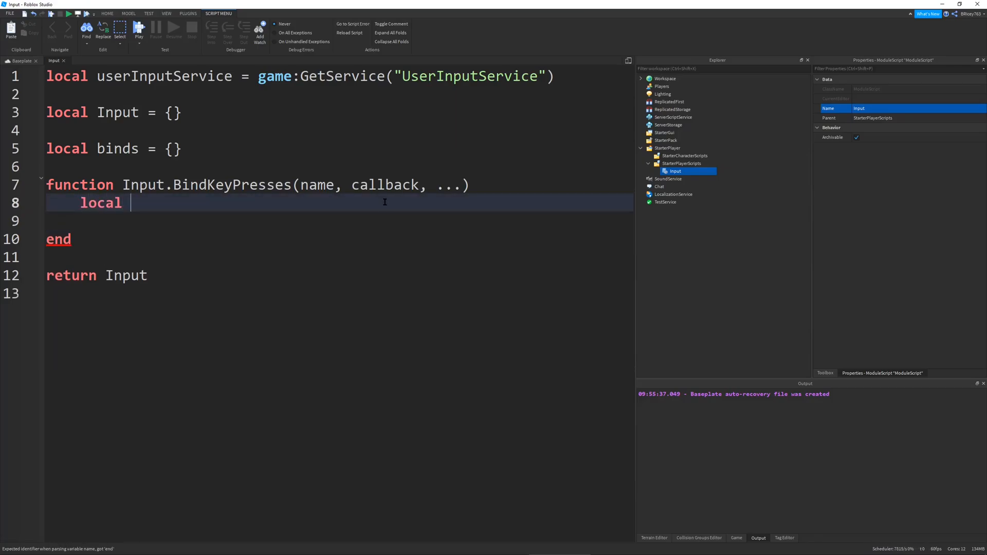
{"action": "type", "text": "keys ="}
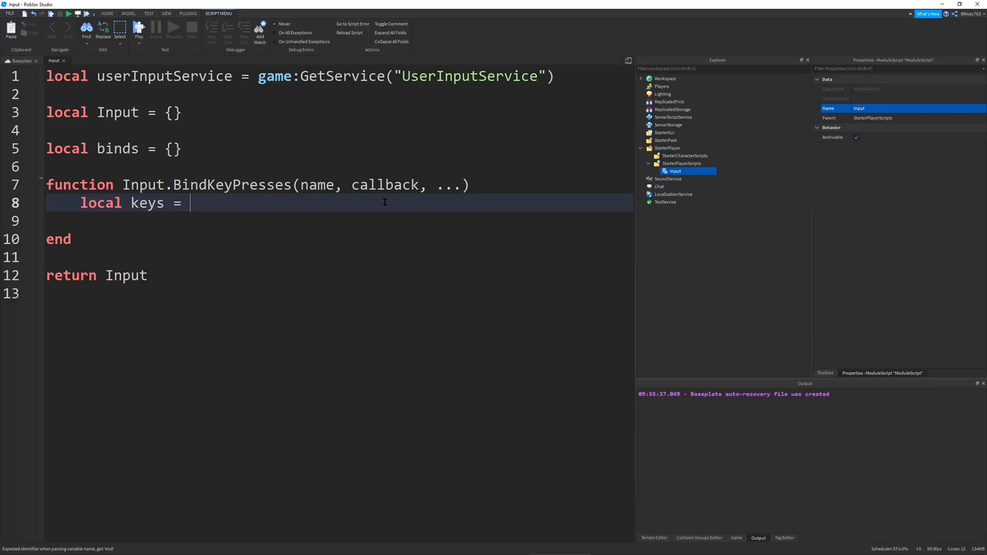
{"action": "type", "text": "table.pack"}
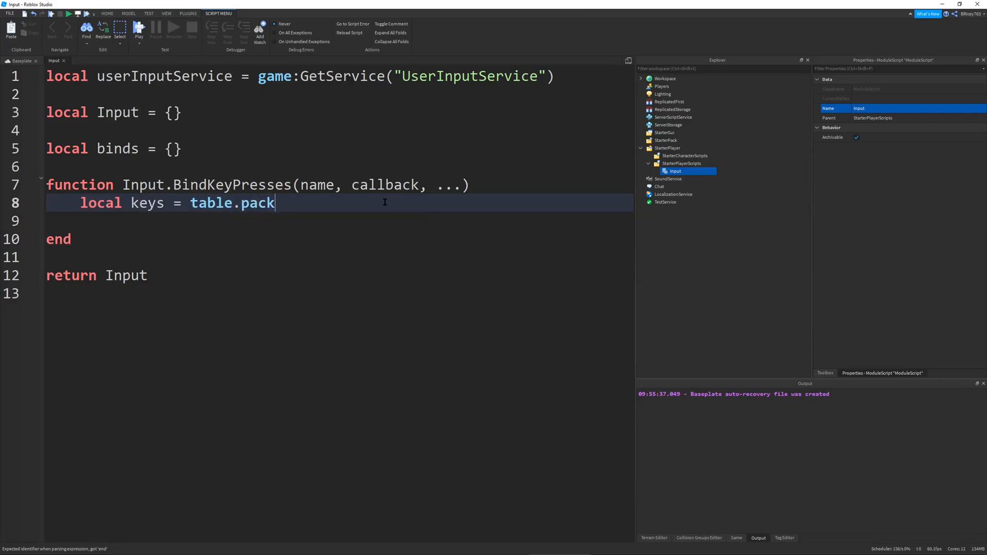
{"action": "type", "text": "(...)"}
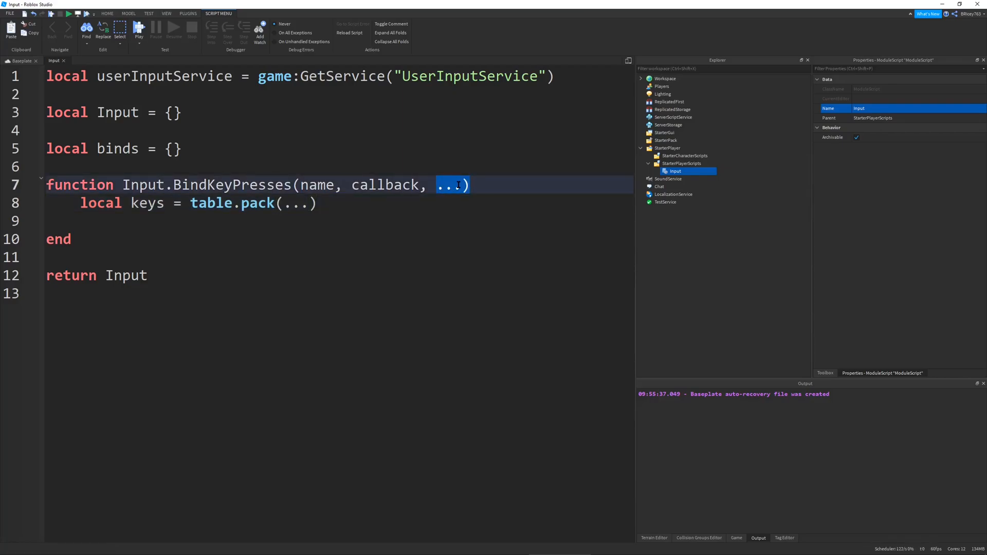
{"action": "left_click", "coordinate": [430, 185]}
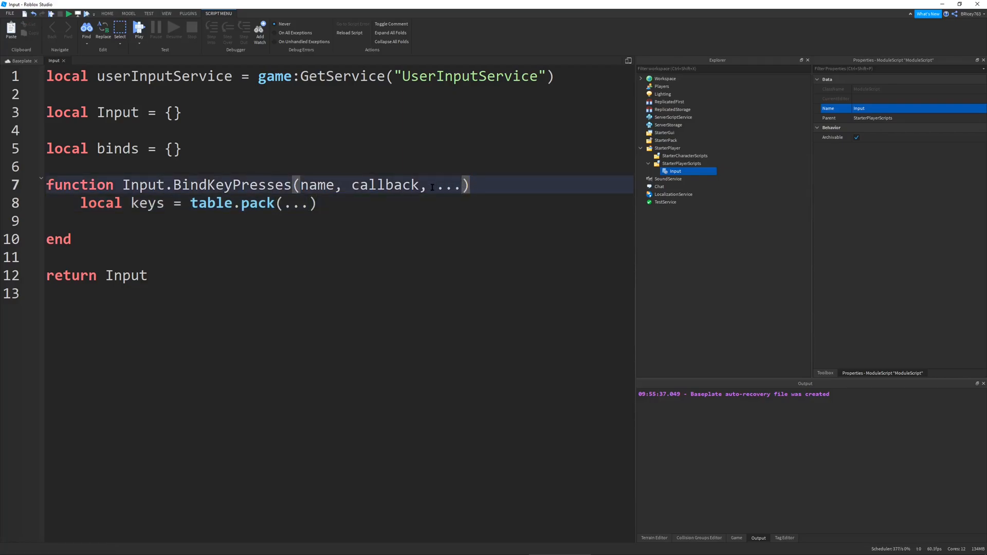
{"action": "double_click", "coordinate": [447, 185]}
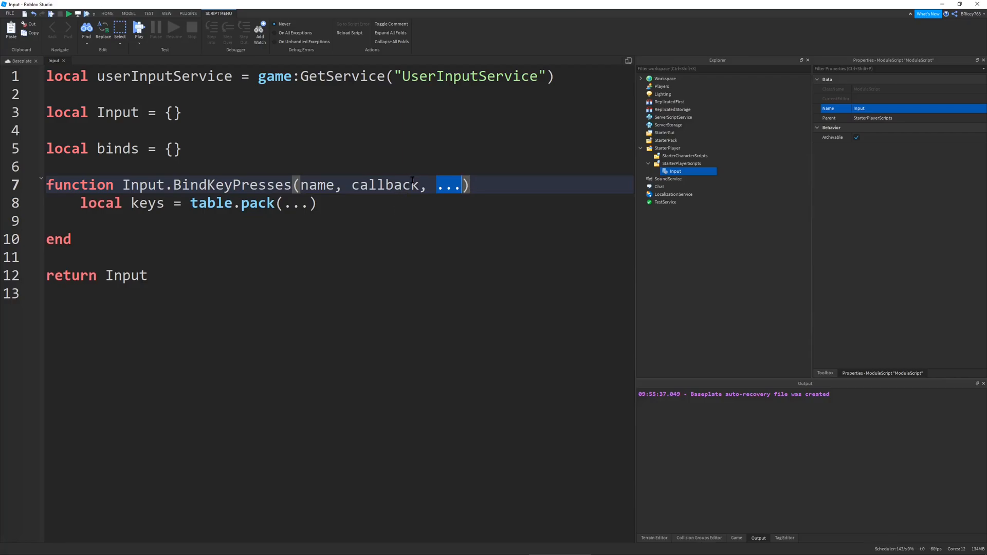
{"action": "mouse_move", "coordinate": [372, 196]}
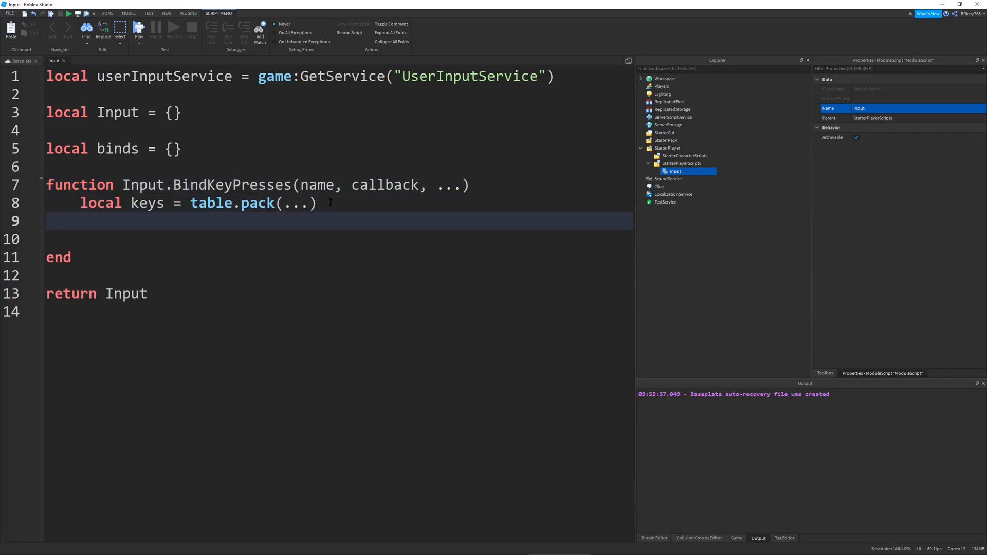
Add 'keys.n = nil' and 'binds[name] = userInputService.InputBegan:Connect(function(input) end)'.
{"action": "type", "text": "keys"}
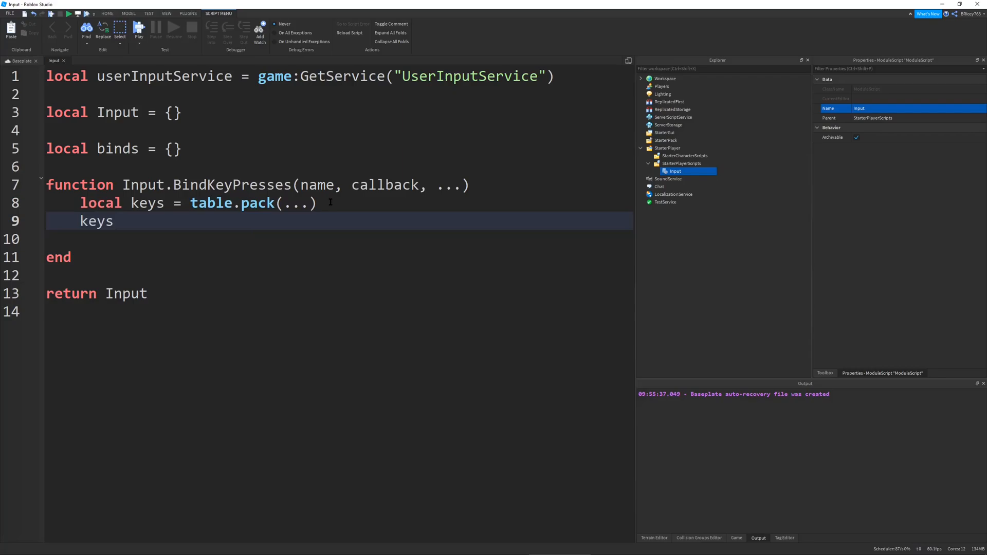
{"action": "type", "text": ".n = nil"}
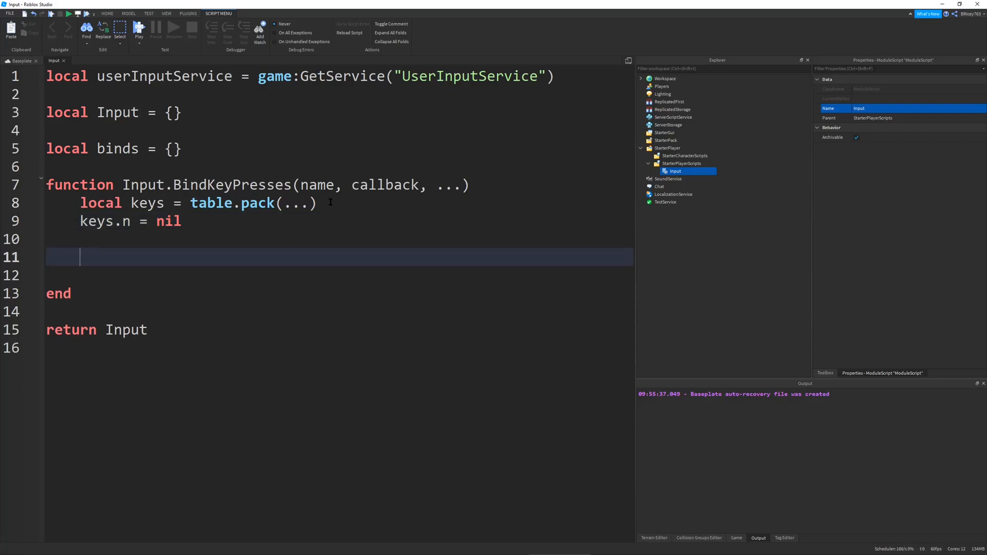
{"action": "type", "text": "binds"}
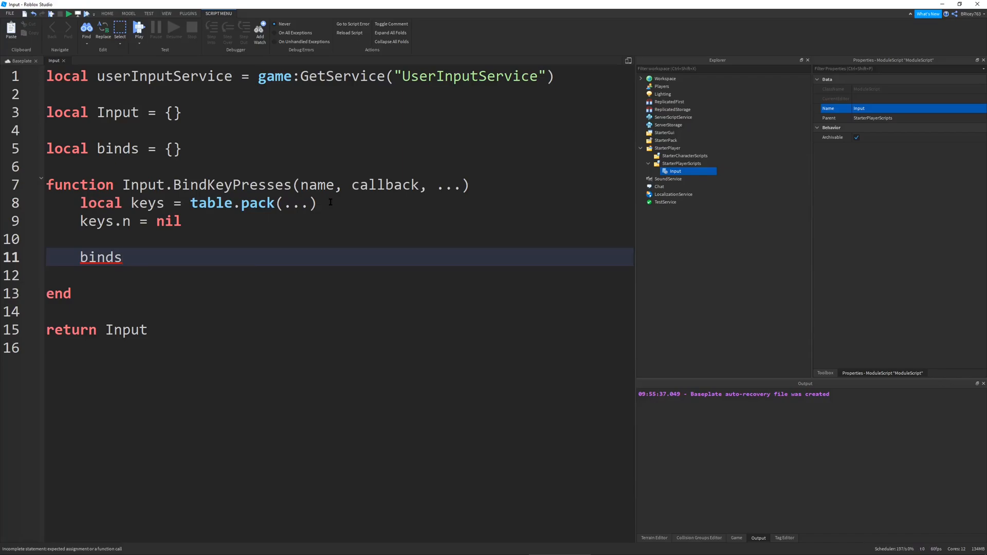
{"action": "type", "text": "[name] ="}
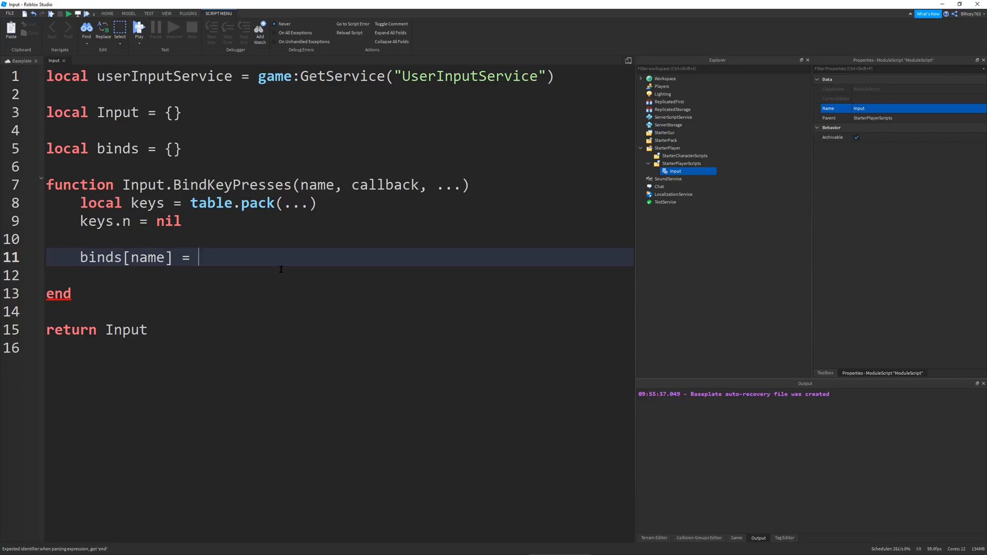
{"action": "type", "text": "U"}
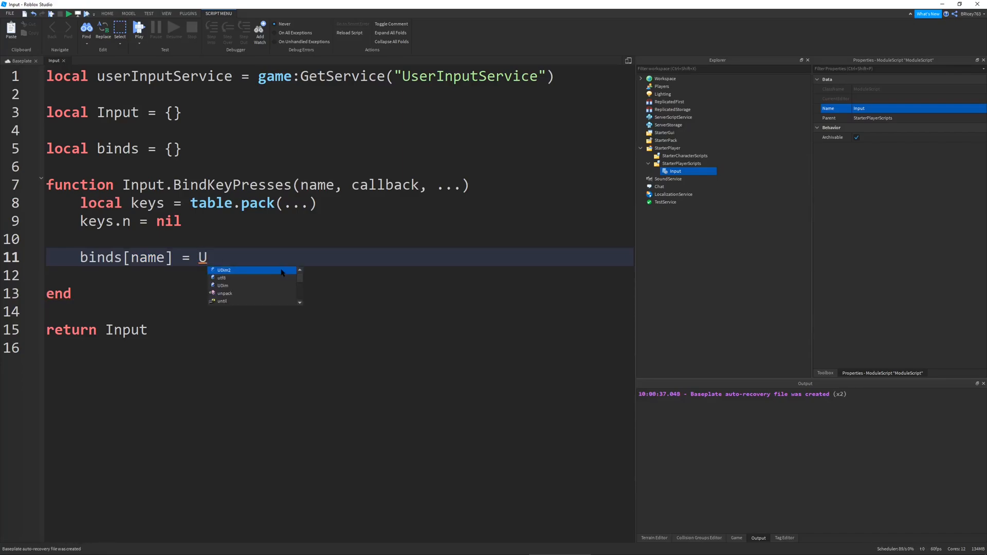
{"action": "type", "text": "serInputService.InputBegan:Connect(function"}
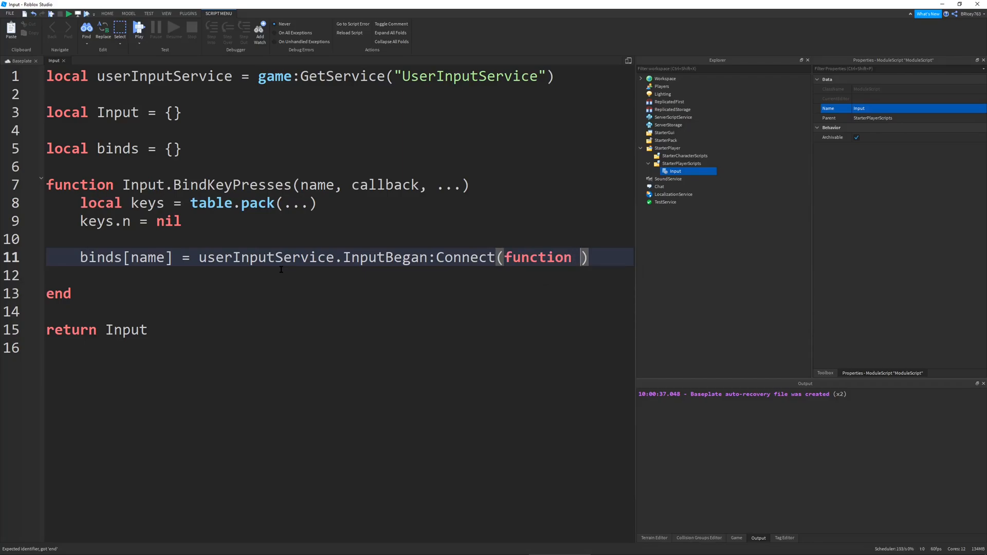
{"action": "type", "text": "input)"}
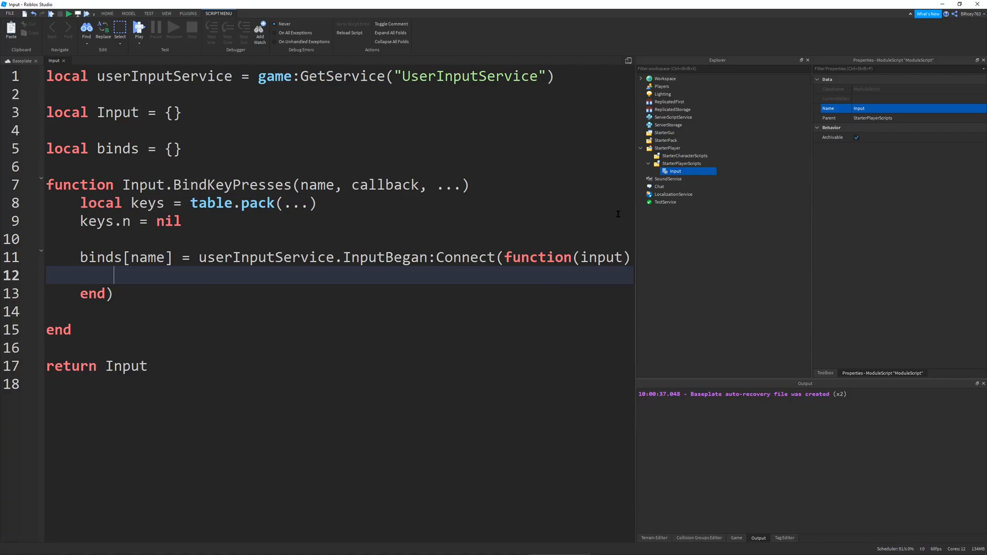
{"action": "mouse_move", "coordinate": [482, 287]}
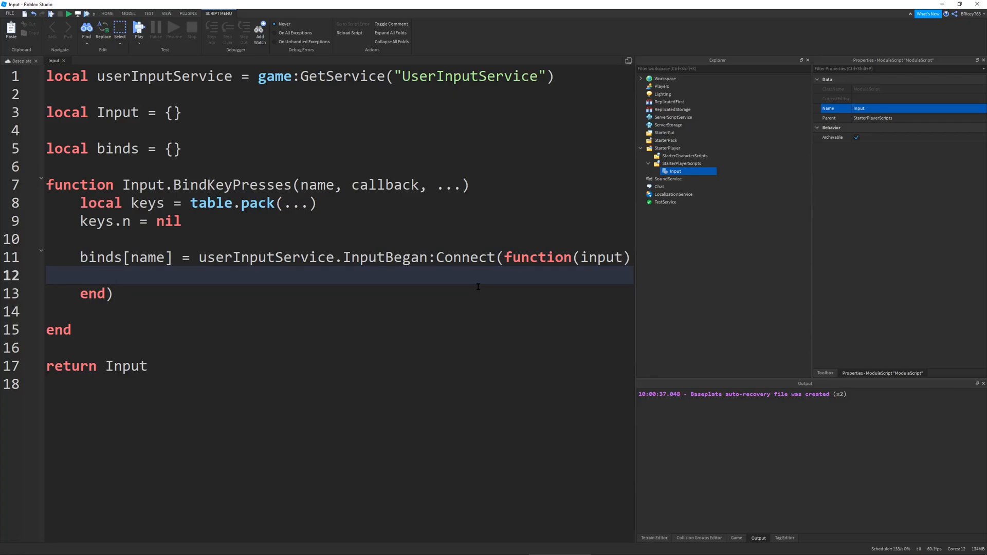
{"action": "key", "text": "Enter"}
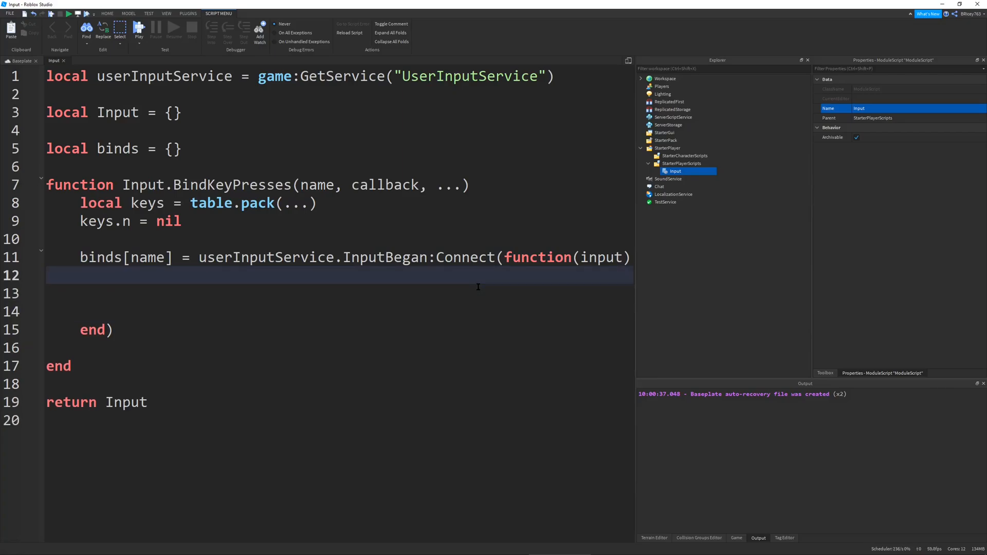
Add an empty 'if input.KeyCode and input.KeyCode == keys[#keys] then' block inside the handler.
{"action": "type", "text": "if input."}
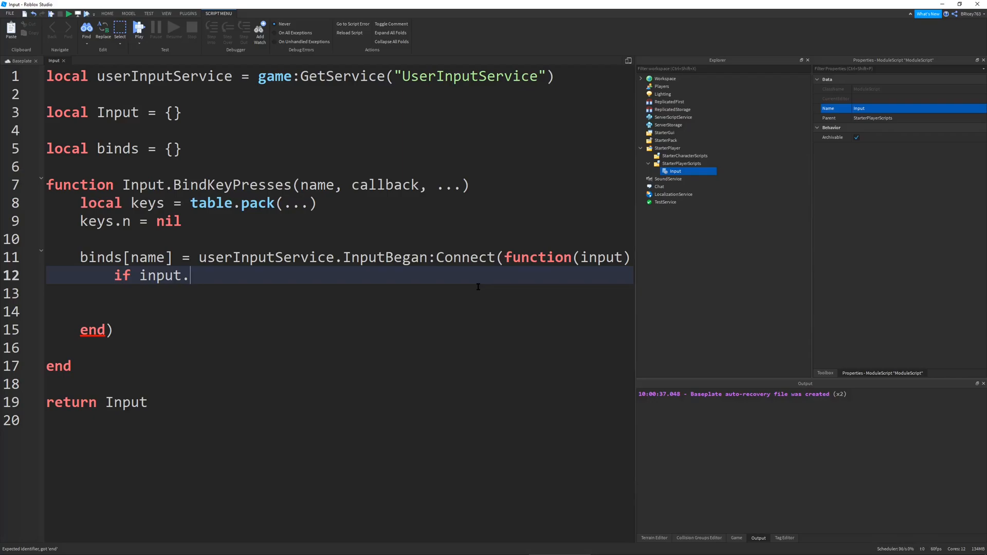
{"action": "type", "text": "Ke"}
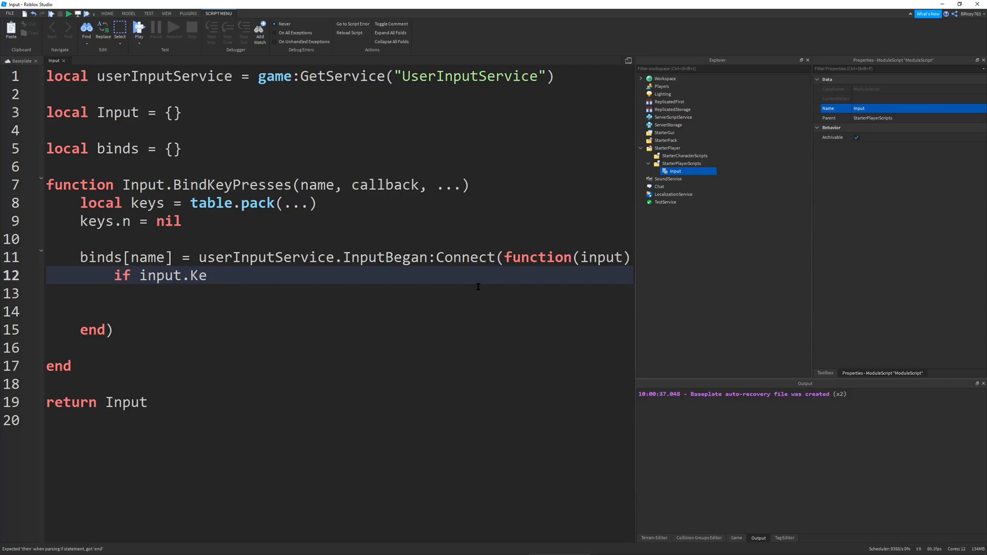
{"action": "type", "text": "yCode adn"}
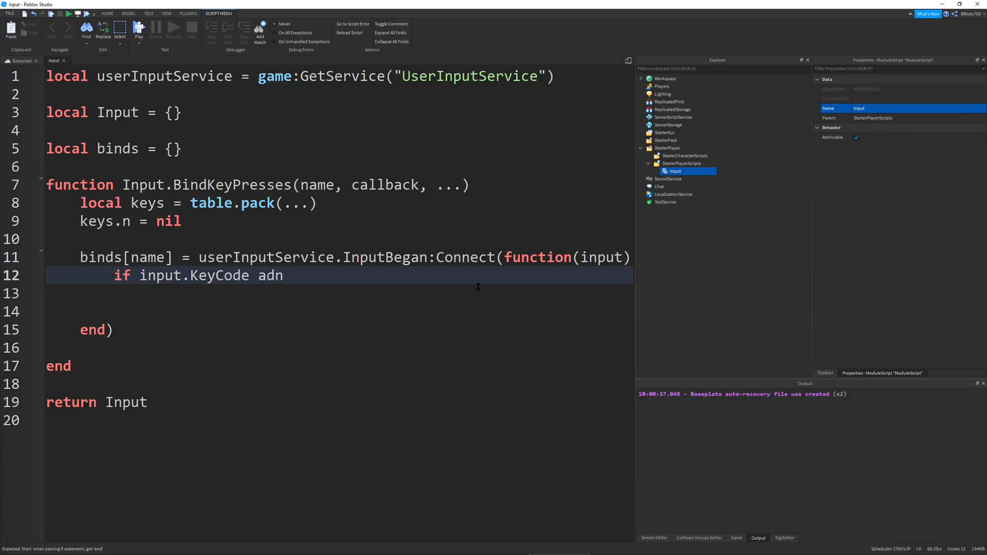
{"action": "type", "text": "and"}
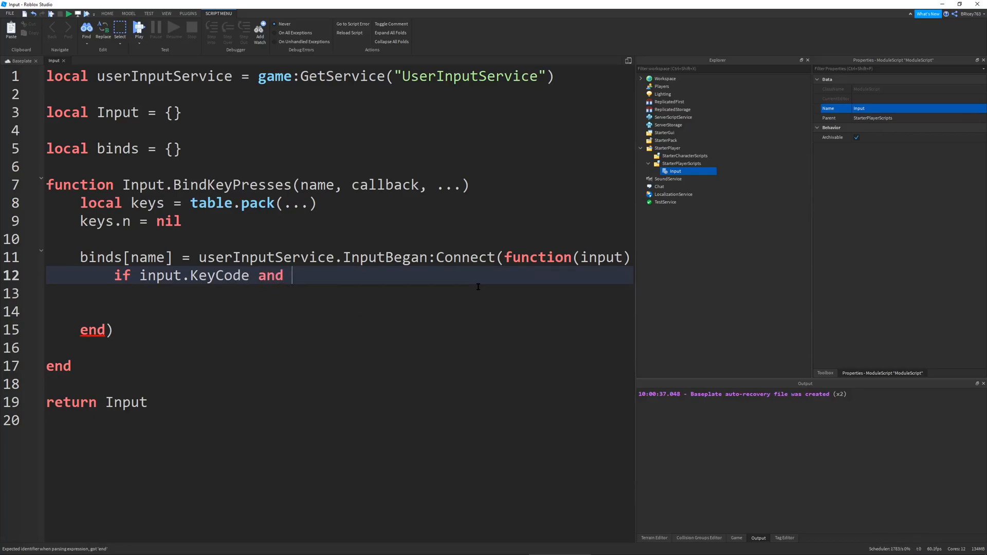
{"action": "type", "text": "input.Key"}
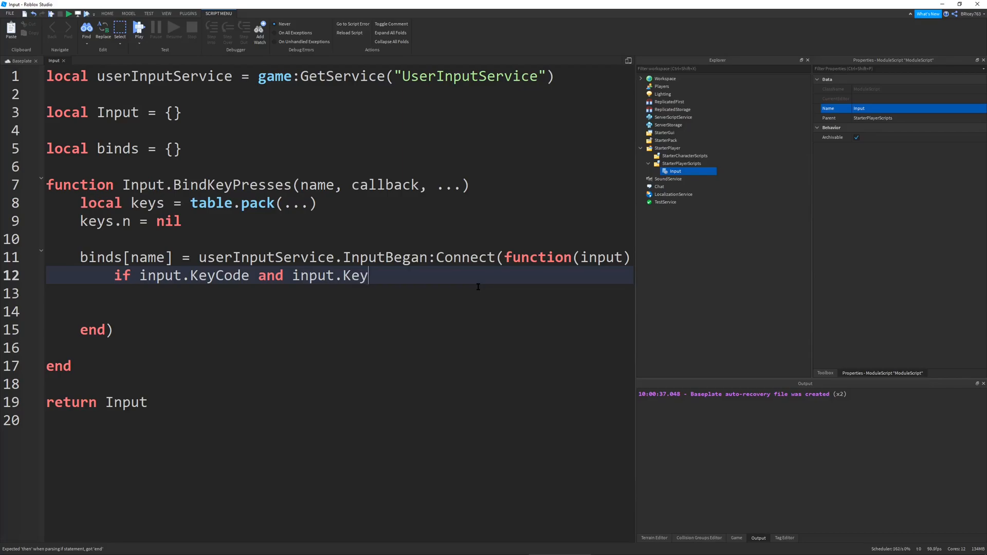
{"action": "type", "text": "Code == keys"}
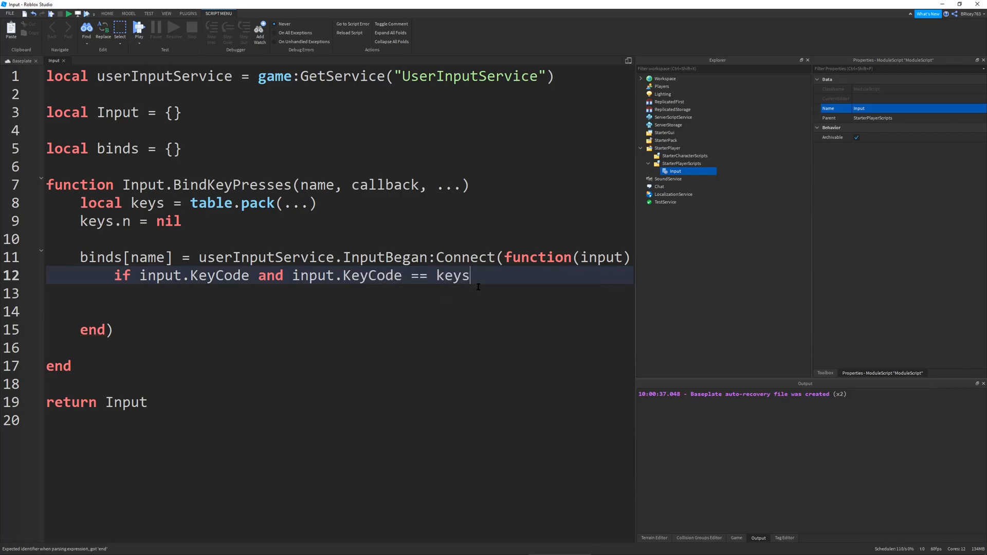
{"action": "type", "text": "[#]"}
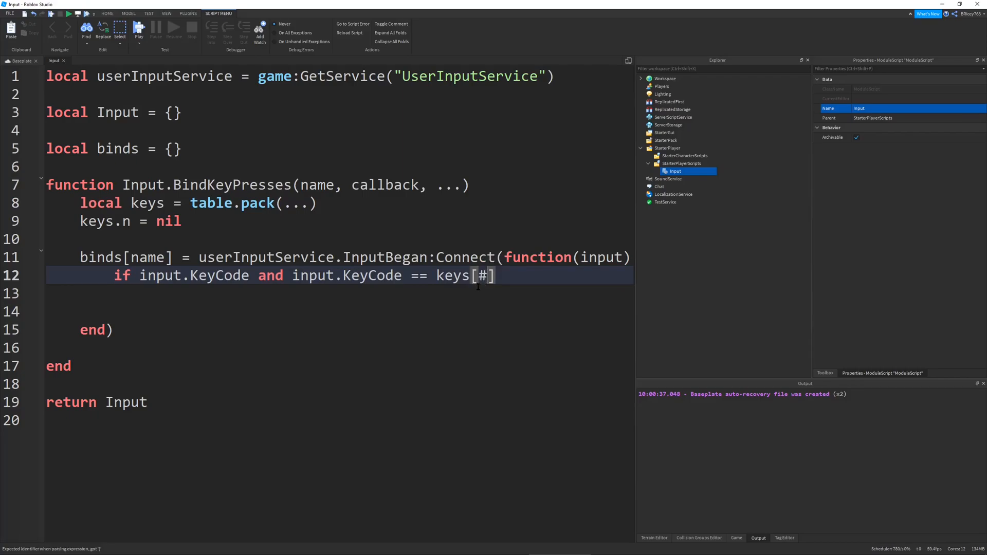
{"action": "type", "text": "keys"}
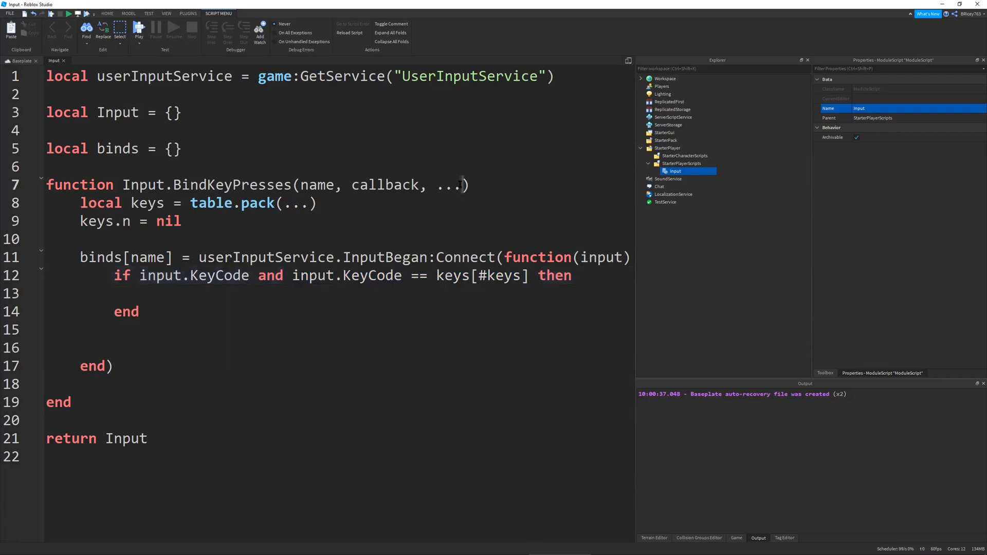
{"action": "double_click", "coordinate": [448, 184]}
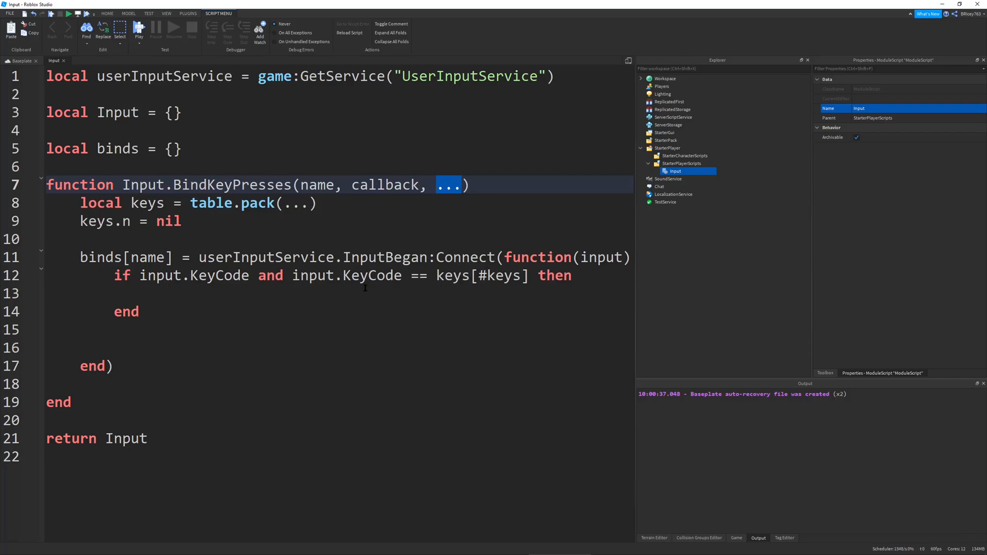
Add a pairs loop over keys that returns if not userInputService:IsKeyDown(key).
{"action": "left_click", "coordinate": [365, 292]}
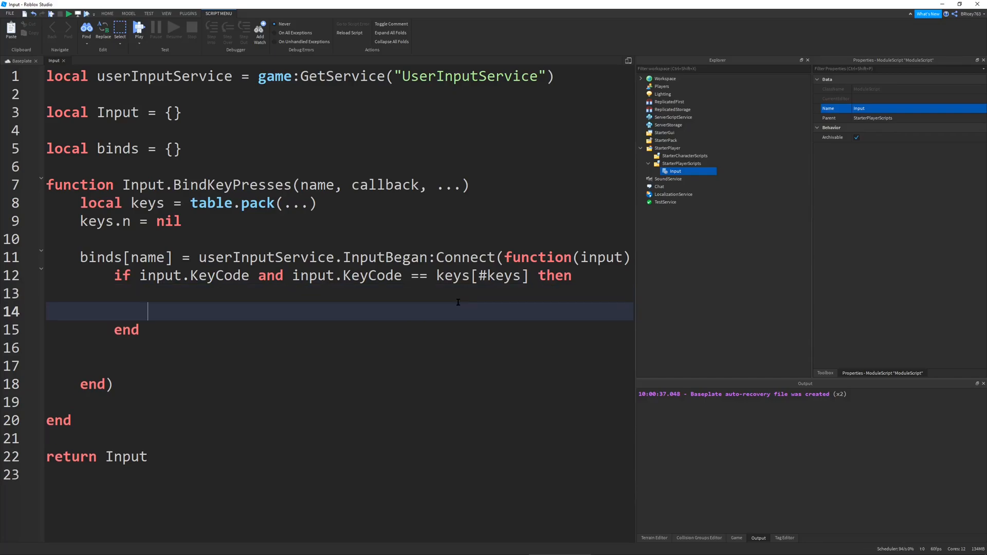
{"action": "type", "text": "for i, keys in pai"}
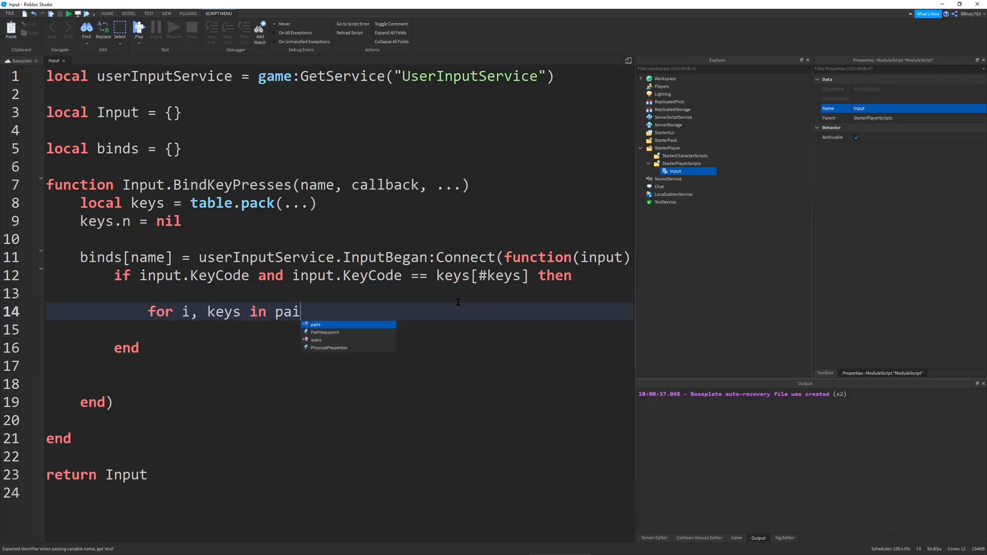
{"action": "key", "text": "Tab"}
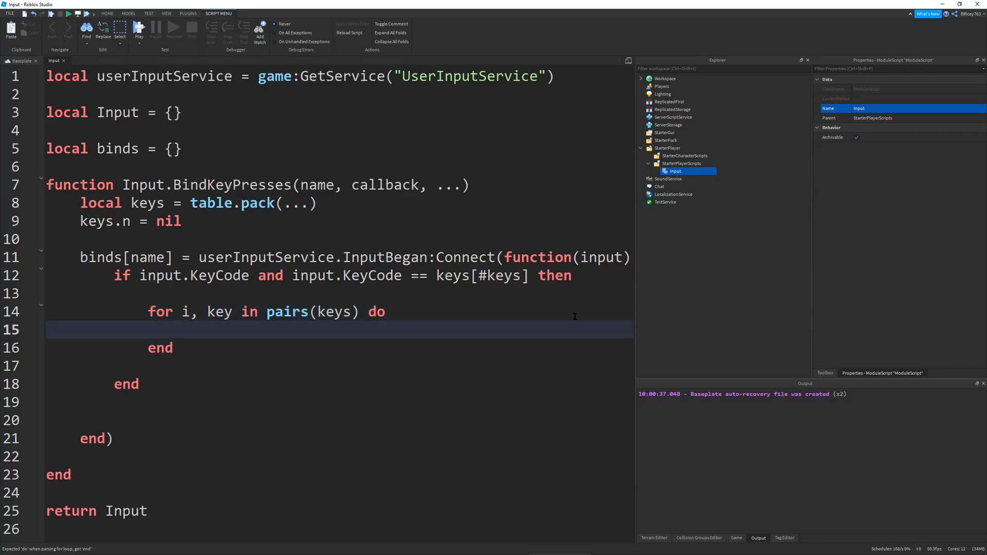
{"action": "type", "text": "if not"}
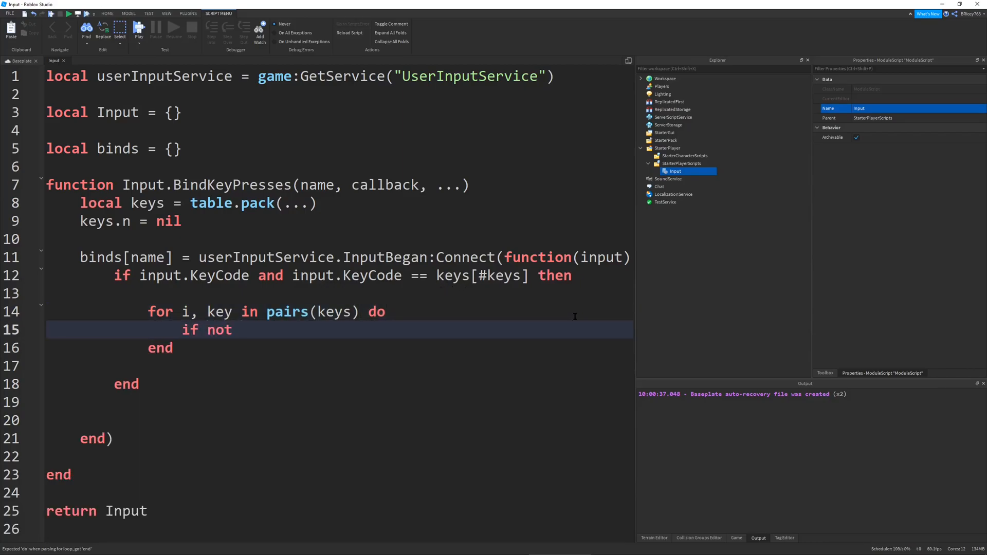
{"action": "type", "text": "useri"}
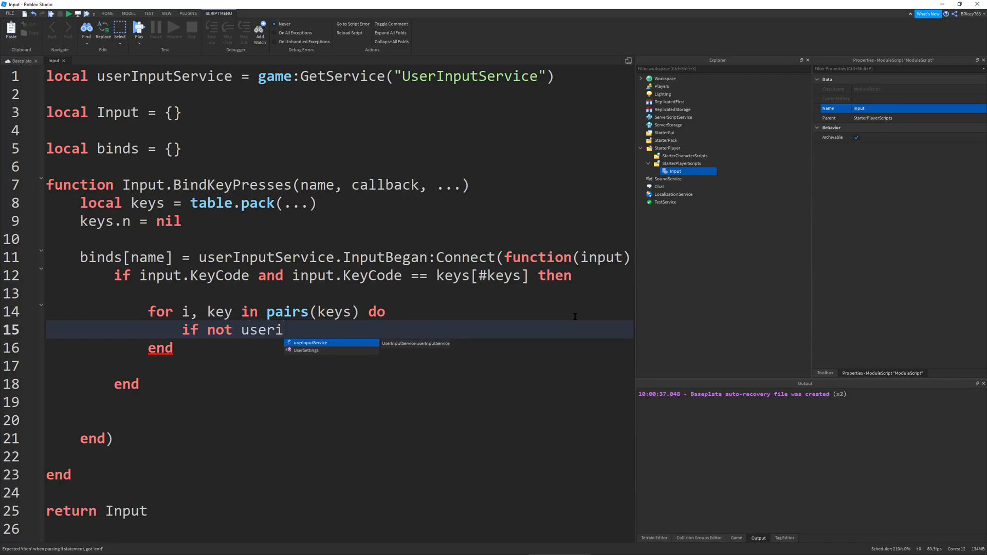
{"action": "type", "text": "nputService:Is"}
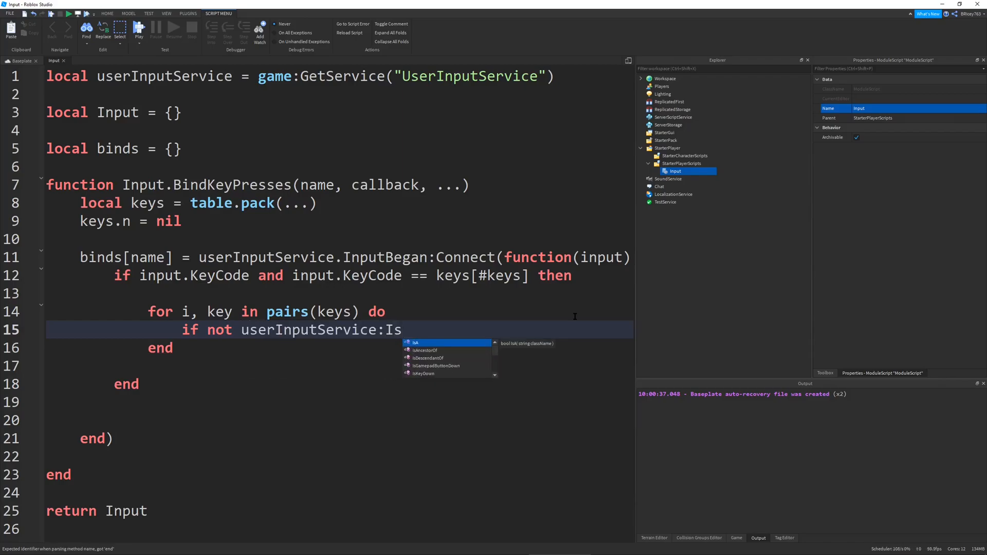
{"action": "type", "text": "KeyDown(key) then"}
{"action": "type", "text": "return"}
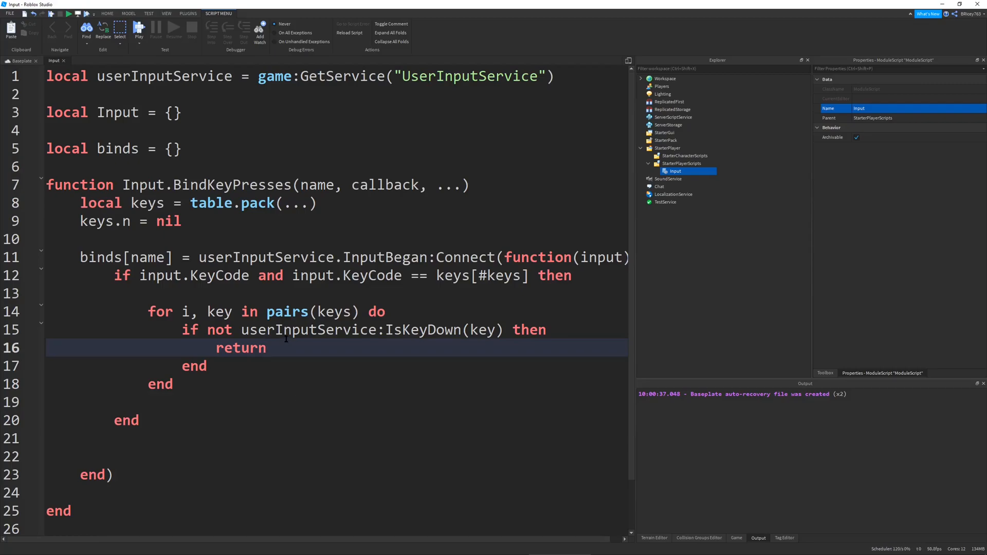
{"action": "double_click", "coordinate": [241, 348]}
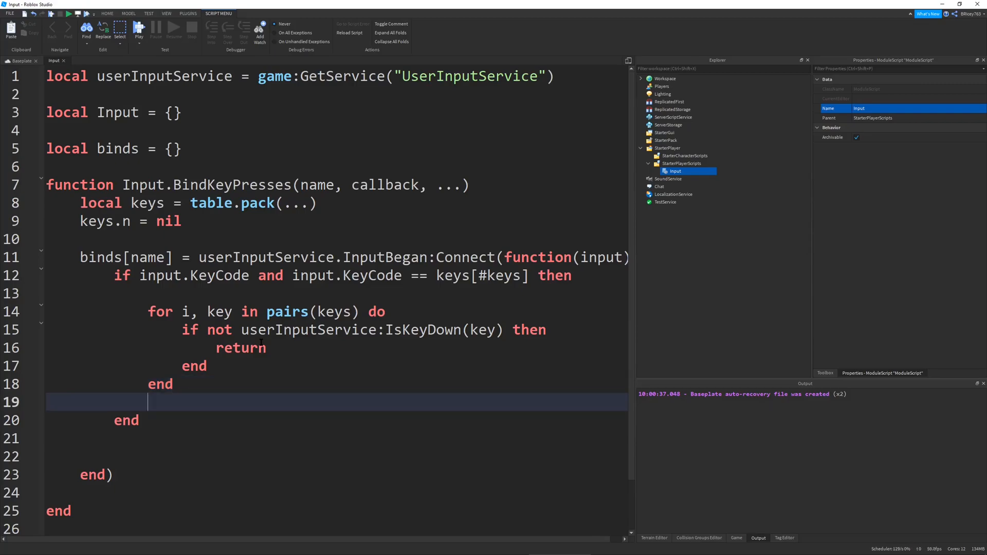
Add a 'callback()' call on a new line after the key loop.
{"action": "key", "text": "enter"}
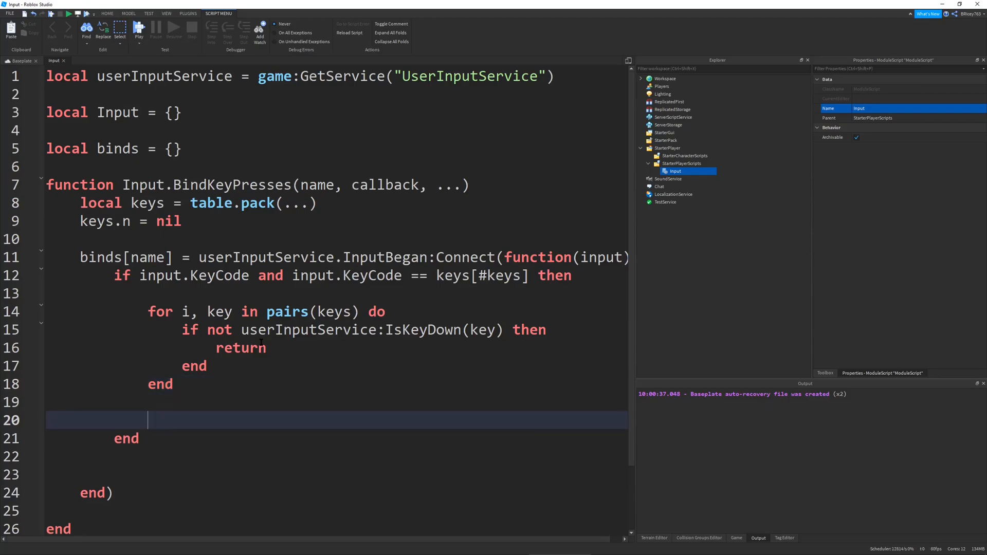
{"action": "type", "text": "callback("}
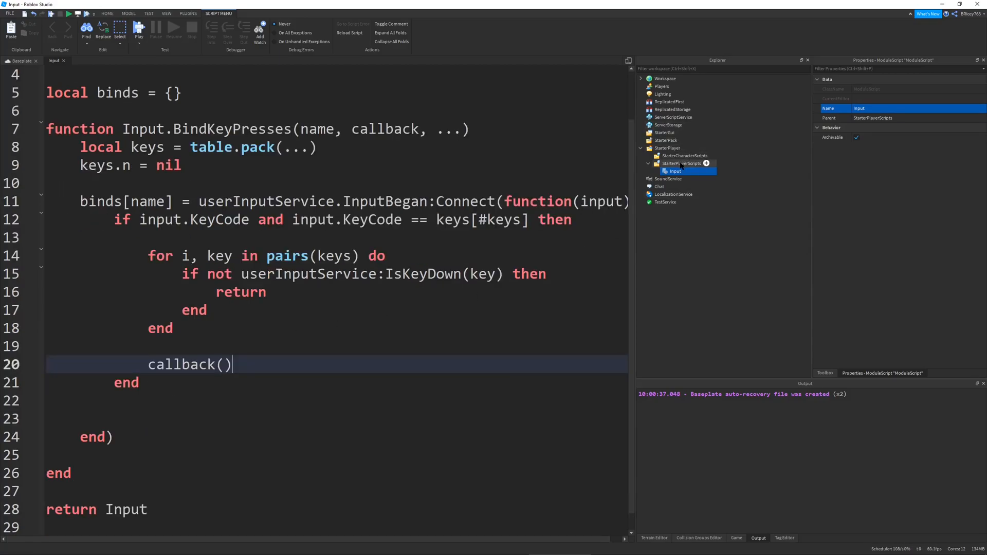
{"action": "left_click", "coordinate": [706, 164]}
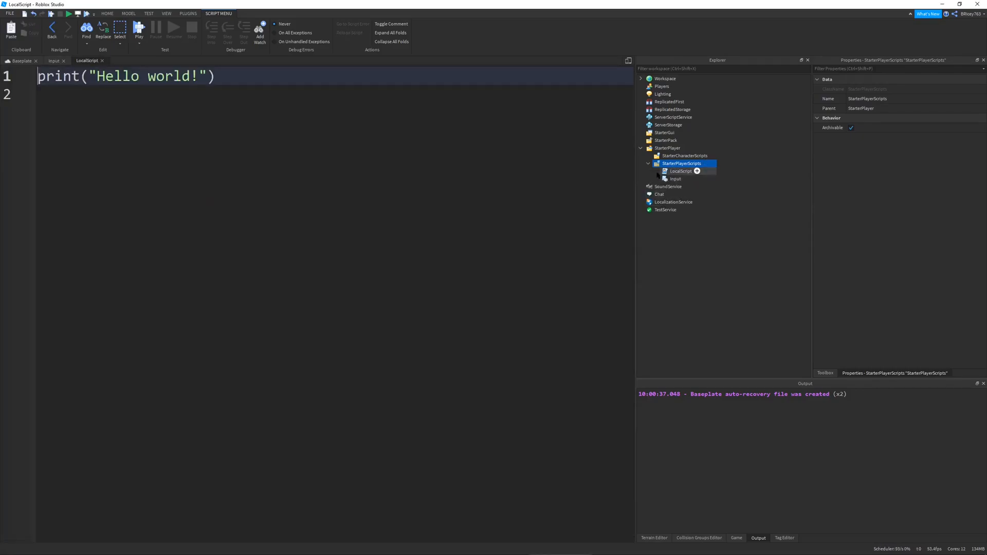
Replace the LocalScript's code with 'local input = require(script.Parent:WaitForChild("Input"))'.
{"action": "key", "text": "ctrl+a"}
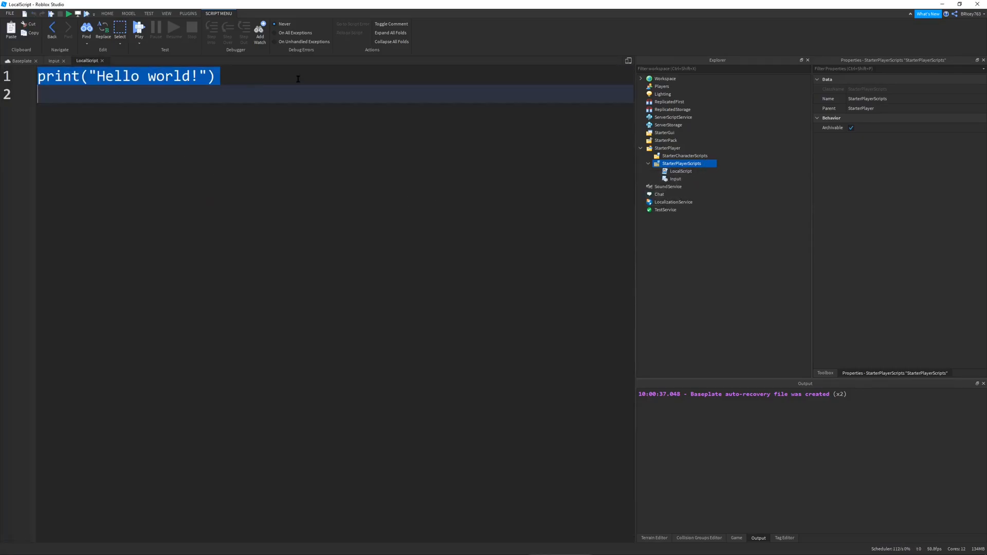
{"action": "type", "text": "local input ="}
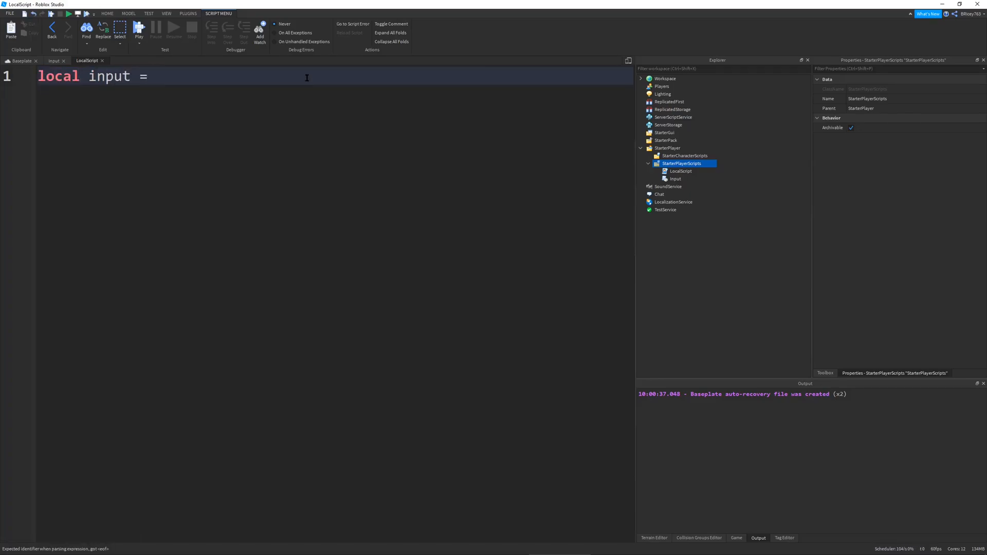
{"action": "type", "text": "require(s"}
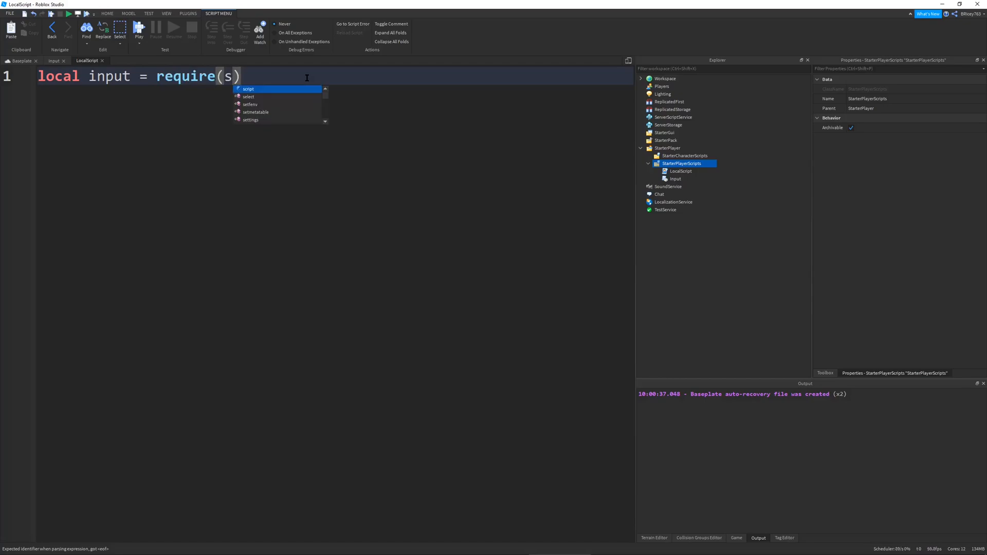
{"action": "type", "text": "cript.Parent"}
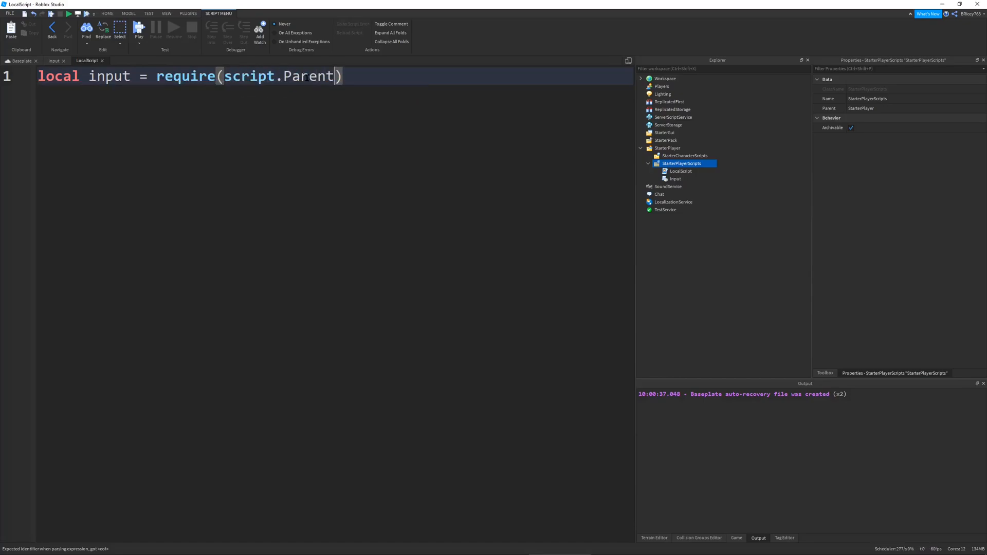
{"action": "type", "text": ":WaitForChild(\""}
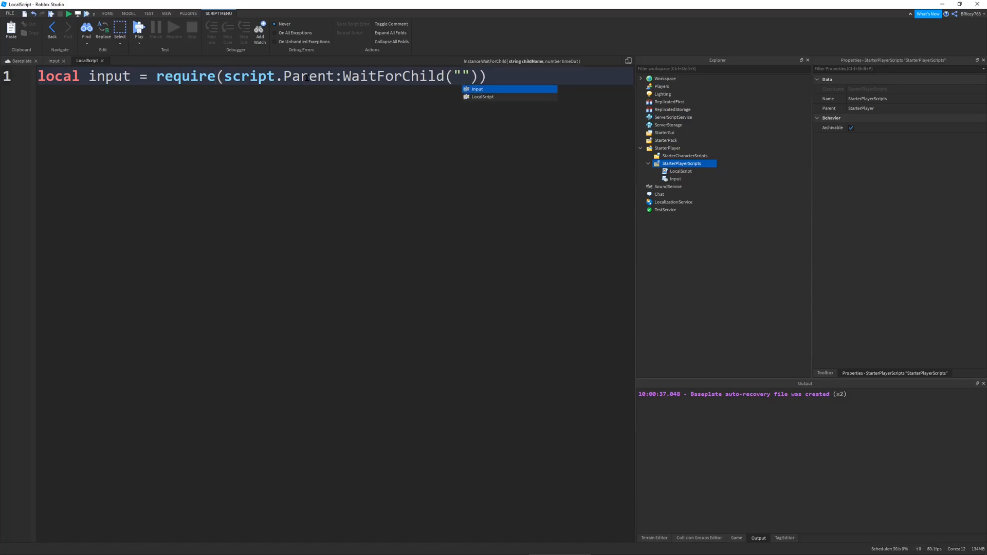
{"action": "type", "text": "Input"}
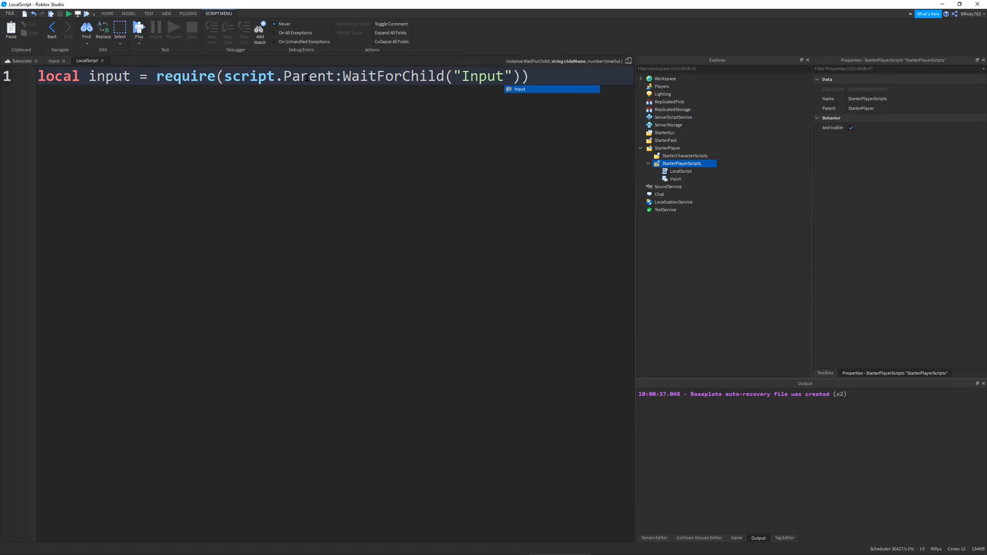
{"action": "type", "text": "i"}
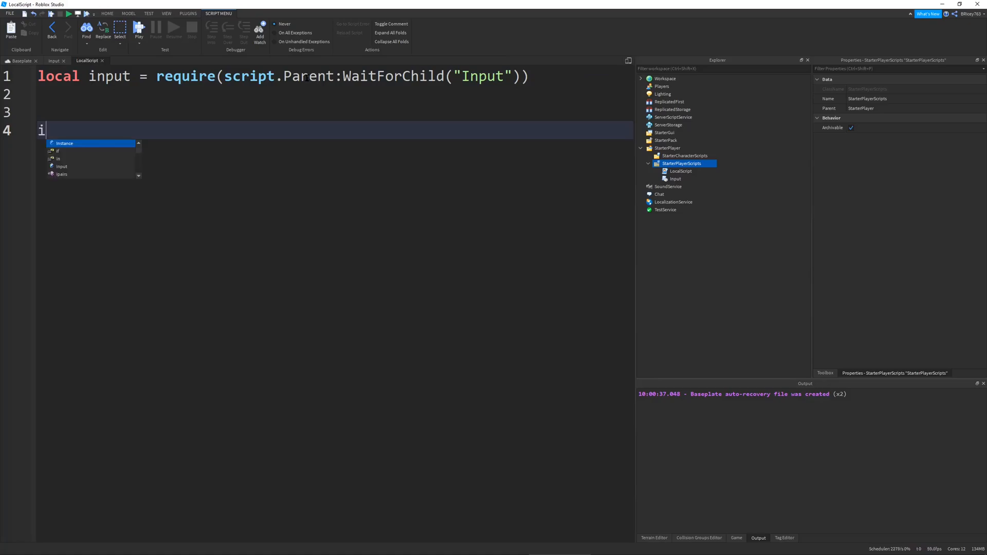
Begin input.BindKeyPresses("Test") with a callback printing "keys were pressed".
{"action": "type", "text": "input.BindKe"}
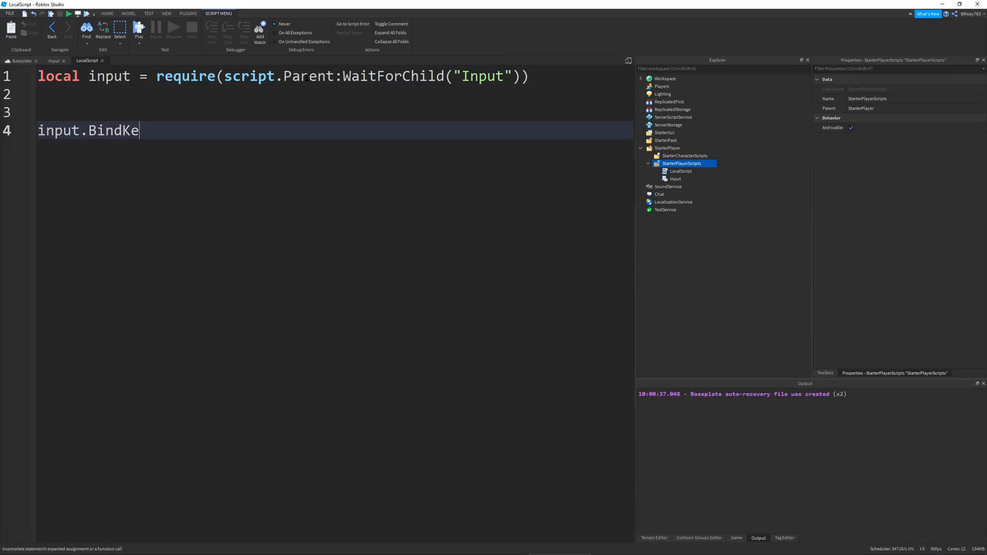
{"action": "type", "text": "yPresses"}
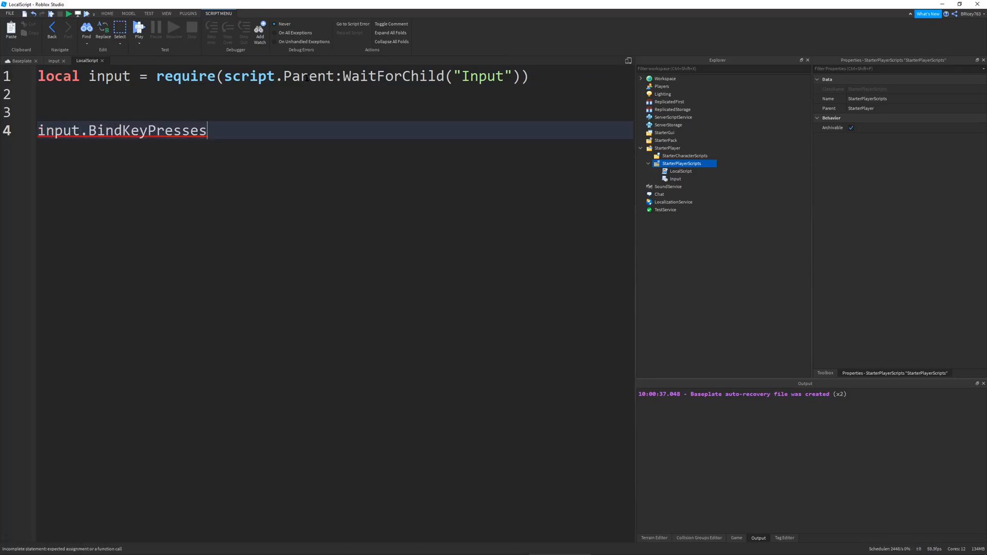
{"action": "type", "text": "(e"}
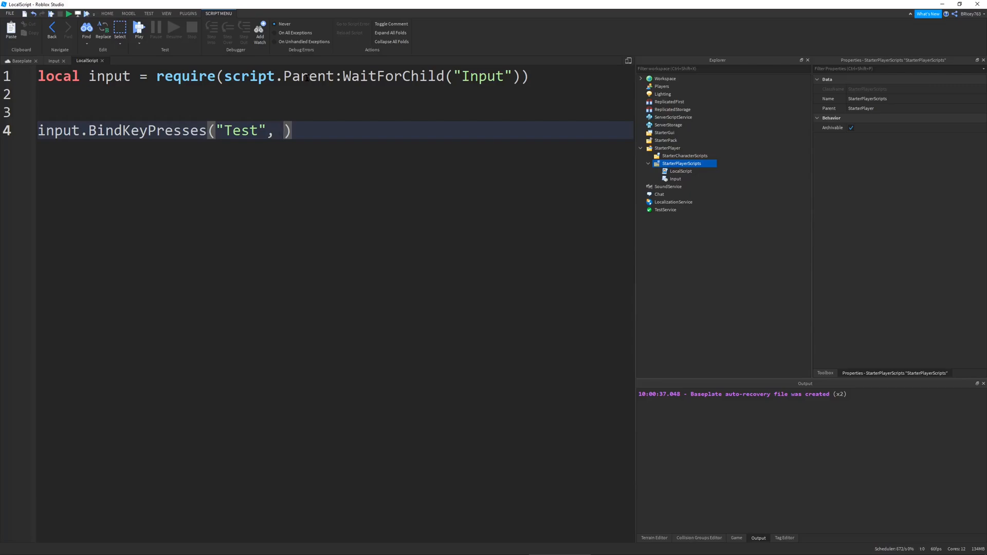
{"action": "type", "text": "function()"}
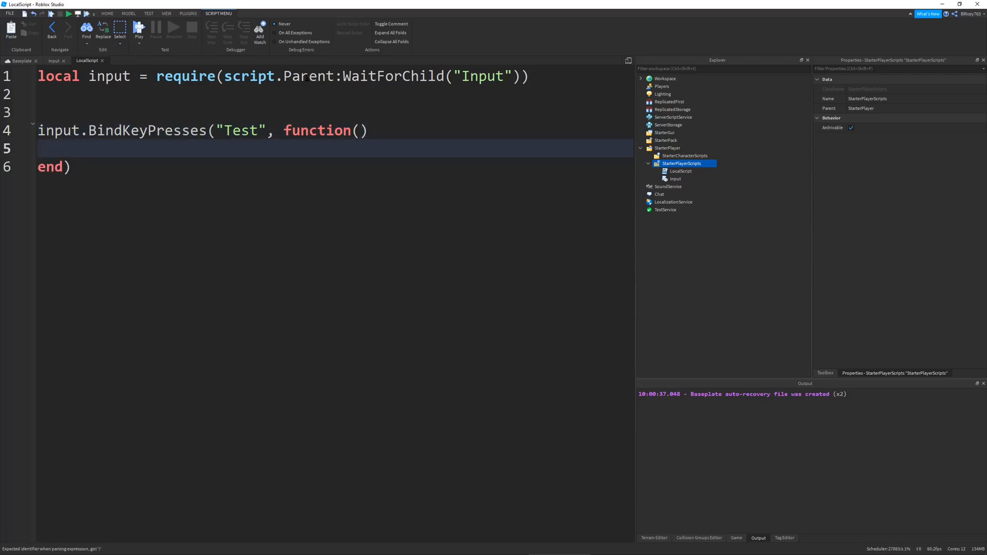
{"action": "type", "text": "print(\"\")"}
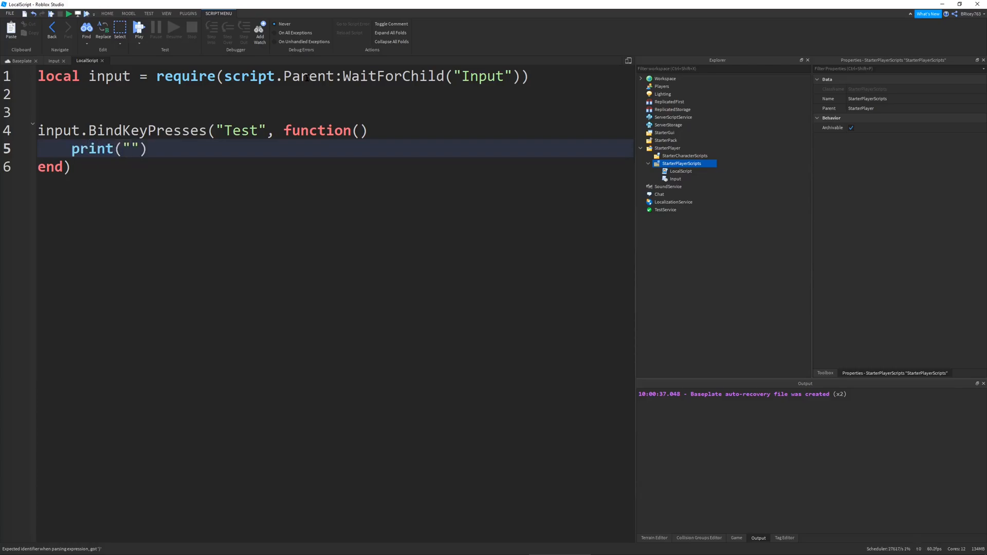
{"action": "type", "text": "keys were pres"}
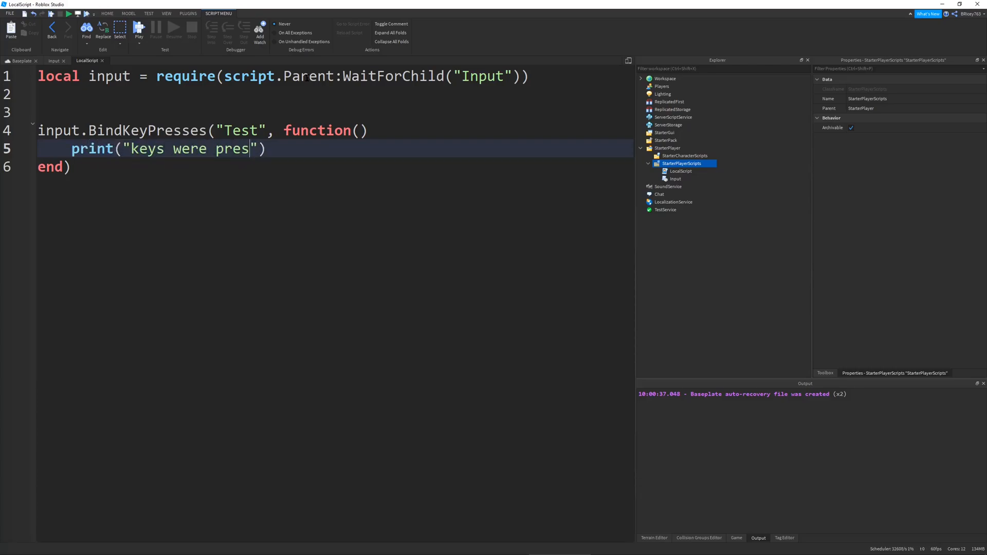
{"action": "type", "text": "sed"}
{"action": "left_click", "coordinate": [335, 167]}
{"action": "type", "text": ", "}
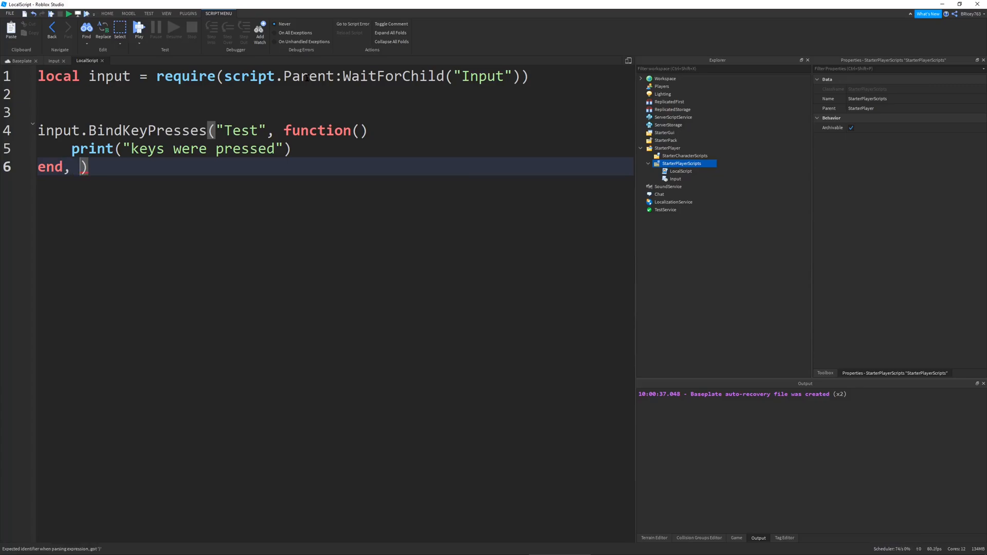
Bind the callback to Enum.KeyCode.LeftControl and Enum.KeyCode.C, then start a playtest.
{"action": "type", "text": "Enum.KeyCode"}
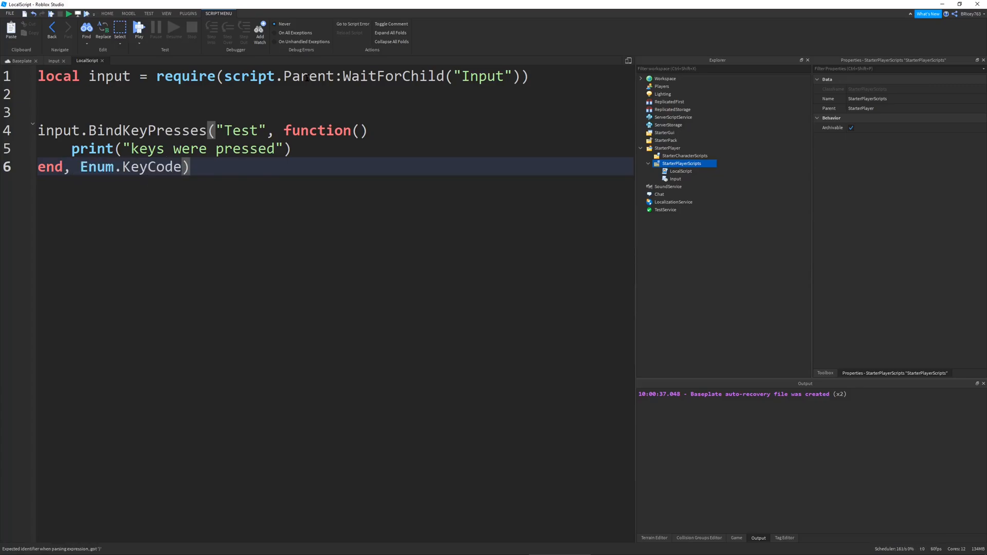
{"action": "type", "text": "lef"}
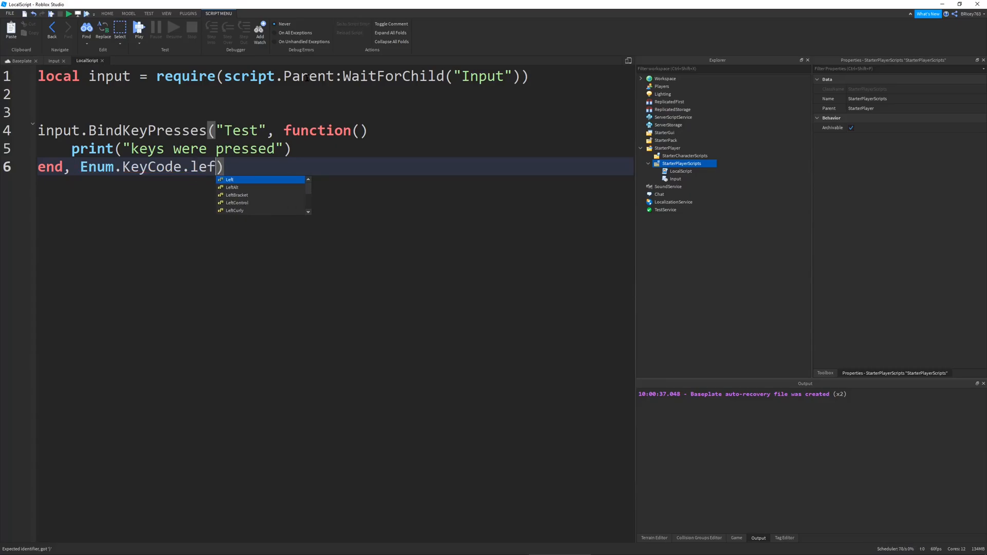
{"action": "type", "text": "Control, Enum."}
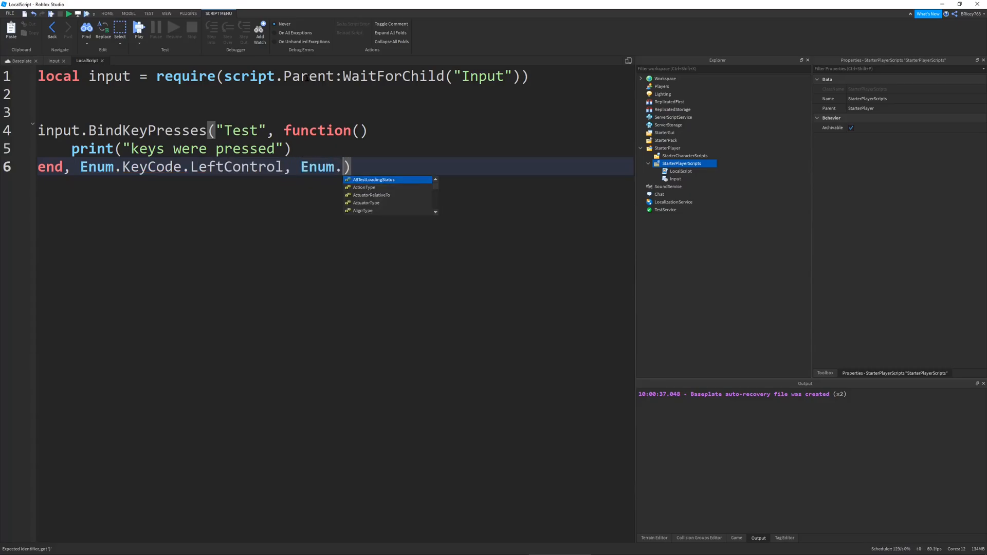
{"action": "type", "text": "KeyCode.C"}
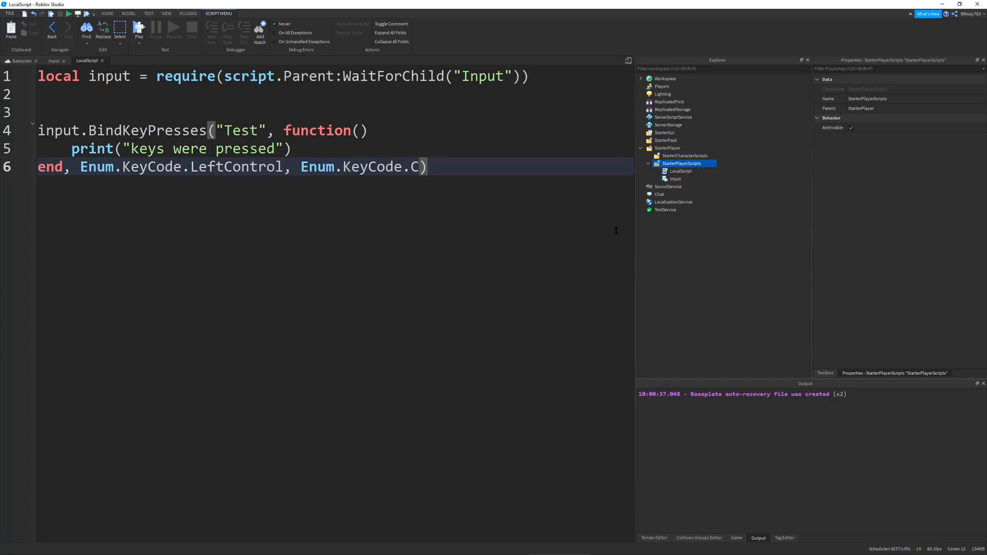
{"action": "left_click", "coordinate": [292, 149]}
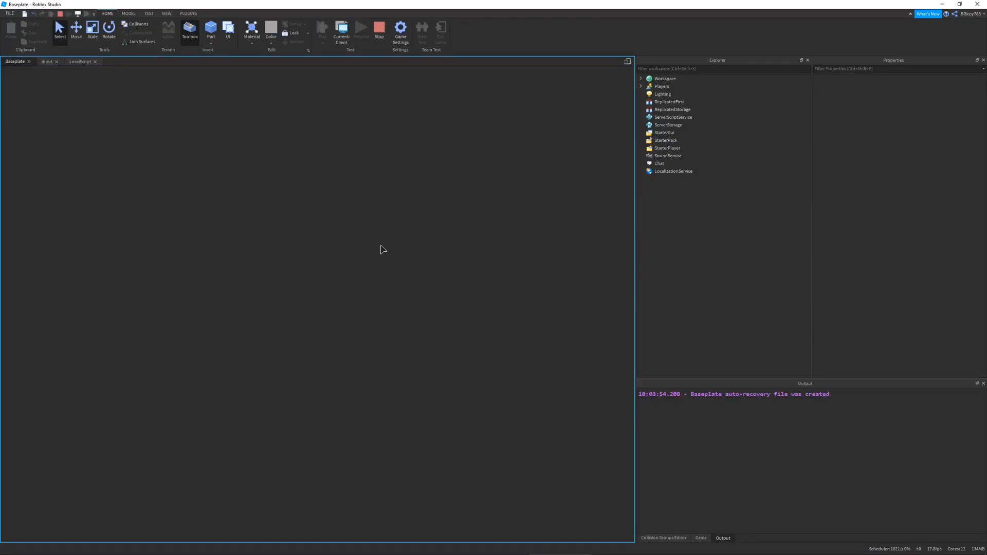
Focus the running game and press Ctrl+C to print "keys were pressed" repeatedly.
{"action": "left_click", "coordinate": [322, 30]}
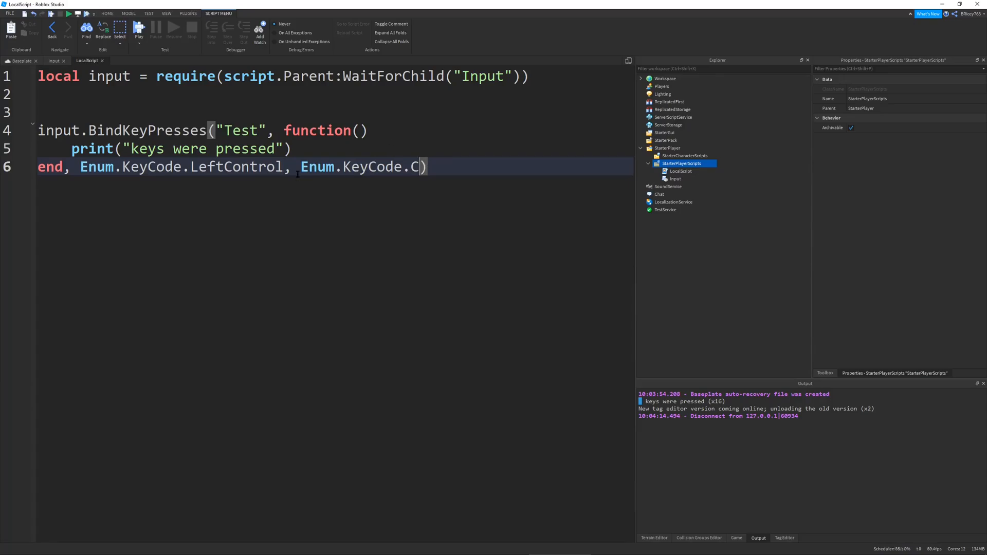
Insert Enum.KeyCode.LeftShift before Enum.KeyCode.C in the Test binding.
{"action": "type", "text": "en ,"}
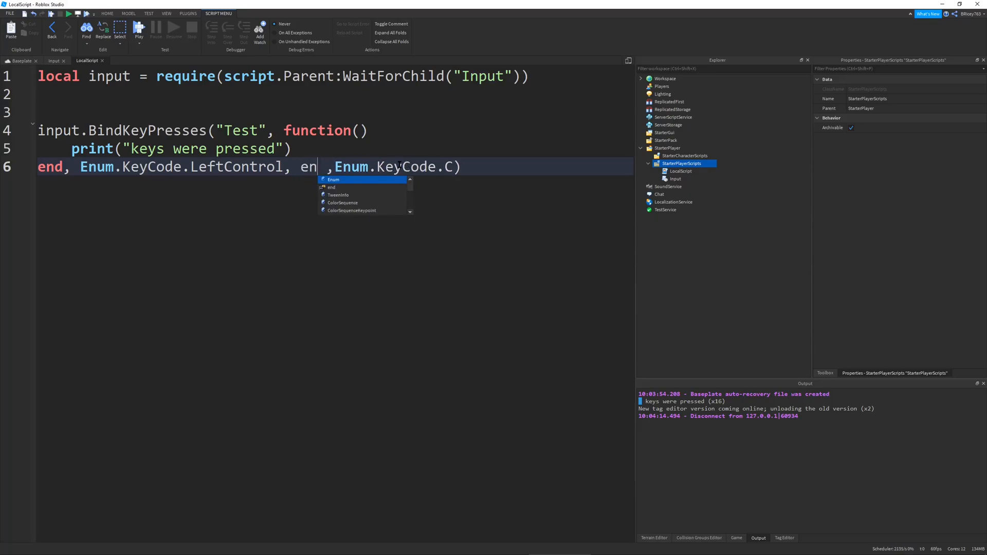
{"action": "type", "text": "Enum.KeyCode.ss"}
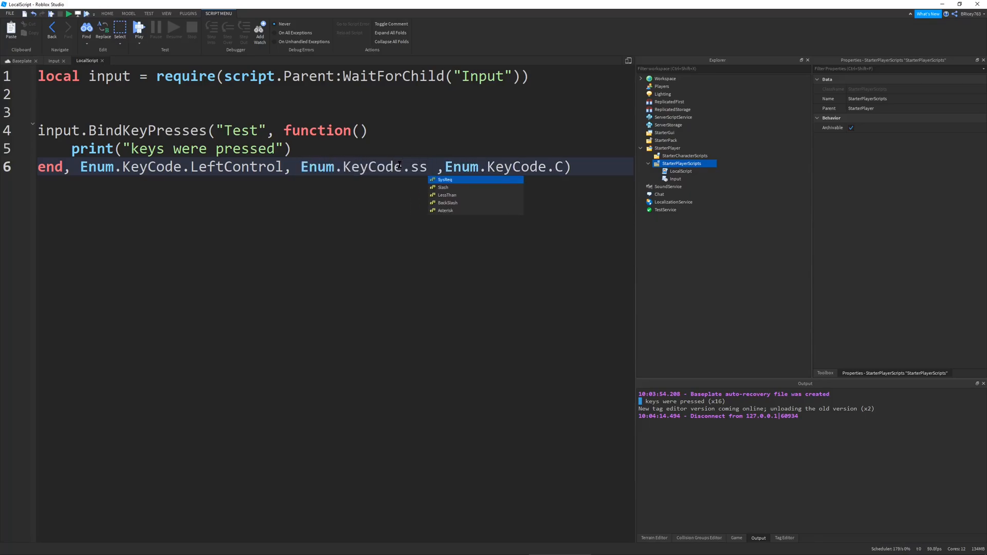
{"action": "type", "text": "LeftShift"}
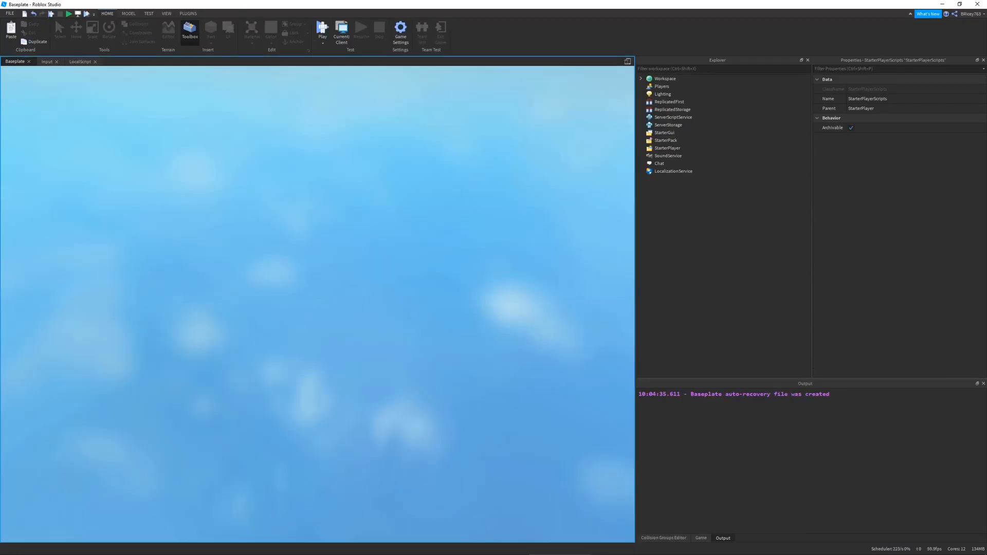
Test Ctrl+Shift+C in play, review the bind's key codes, and reopen the Input module.
{"action": "left_click", "coordinate": [322, 30]}
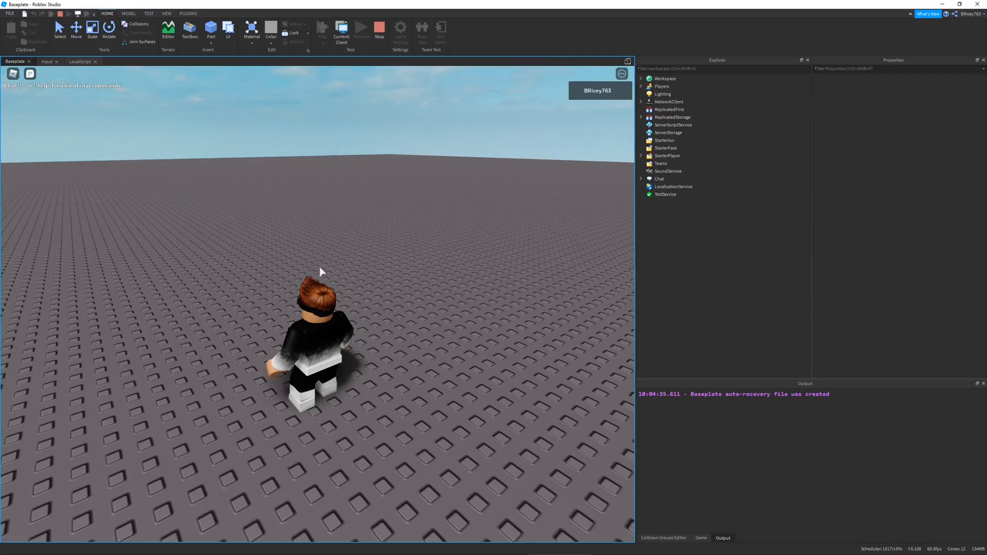
{"action": "key", "text": "w"}
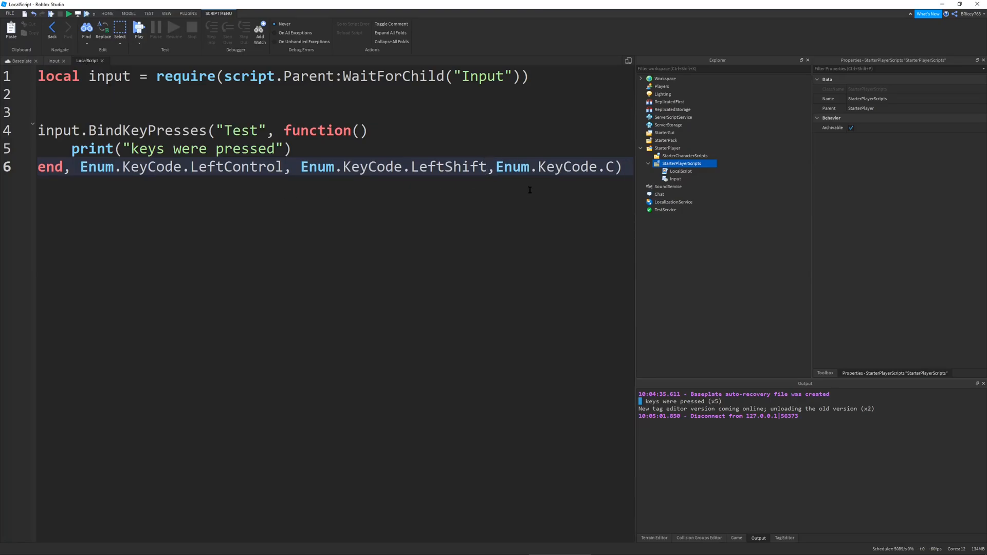
{"action": "double_click", "coordinate": [610, 166]}
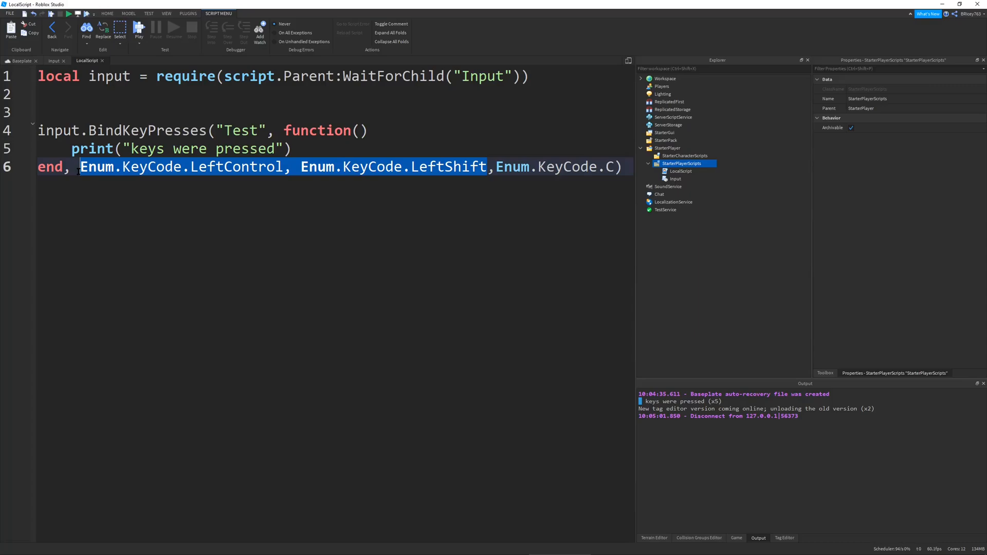
{"action": "left_click", "coordinate": [55, 61]}
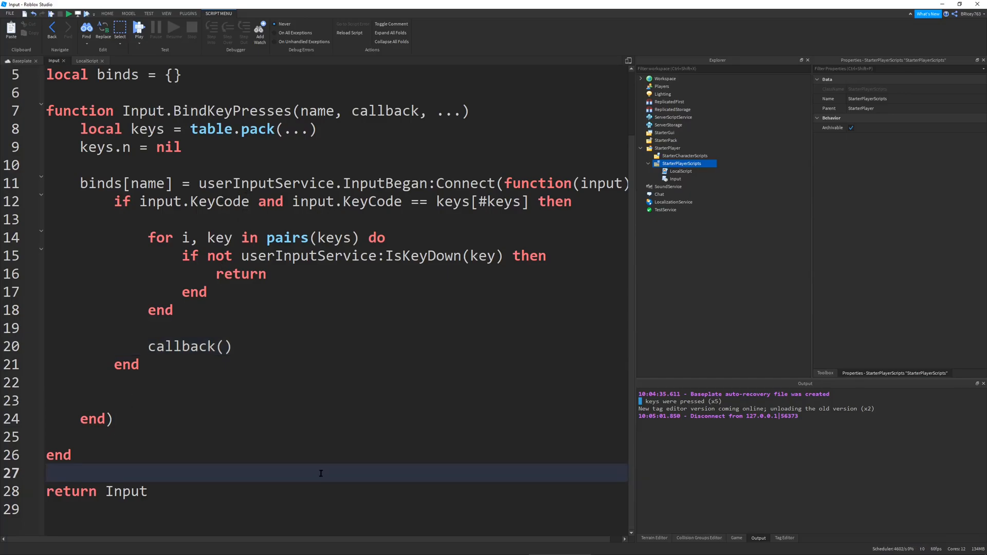
Declare function Input.UnbindKeyPresses(name) in the Input module.
{"action": "type", "text": "function"}
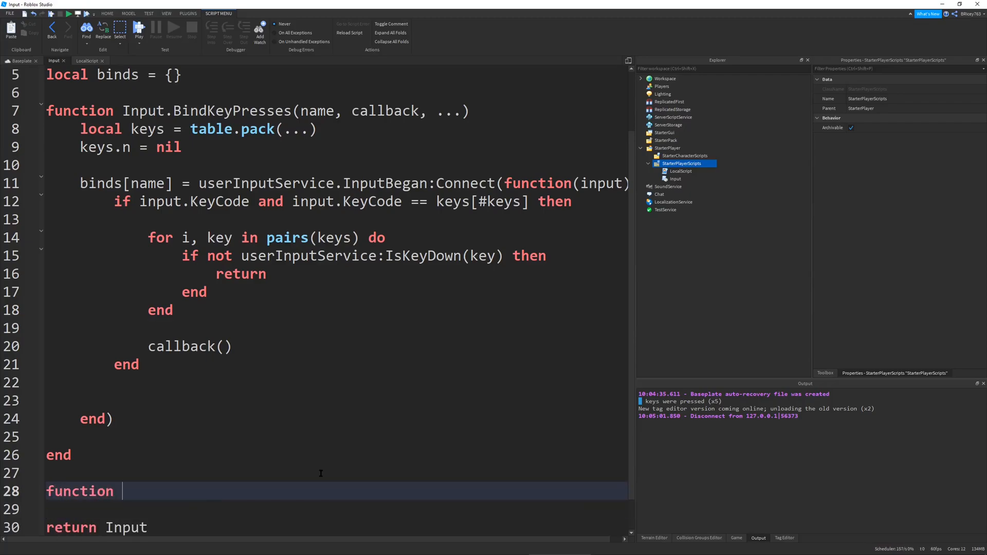
{"action": "type", "text": "Input"}
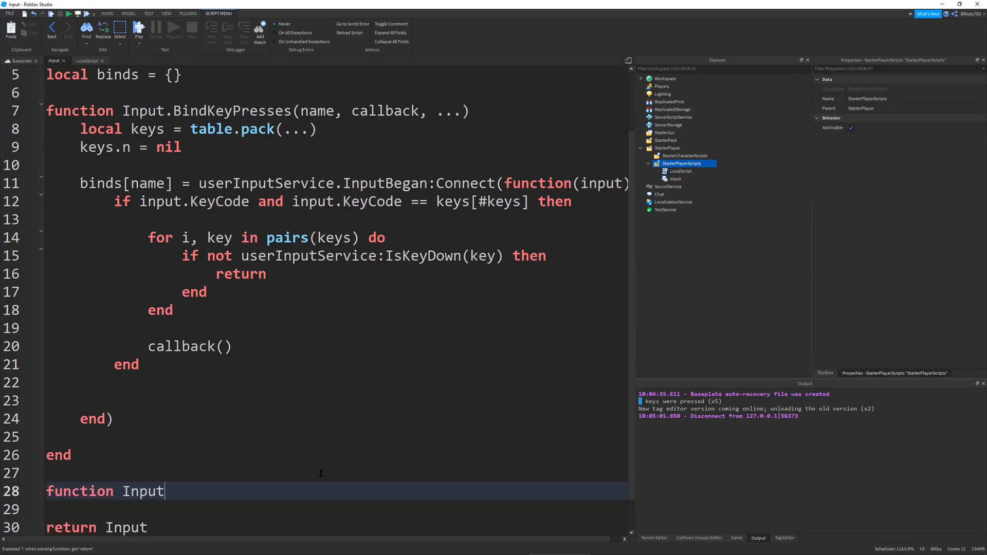
{"action": "type", "text": ".Unbind"}
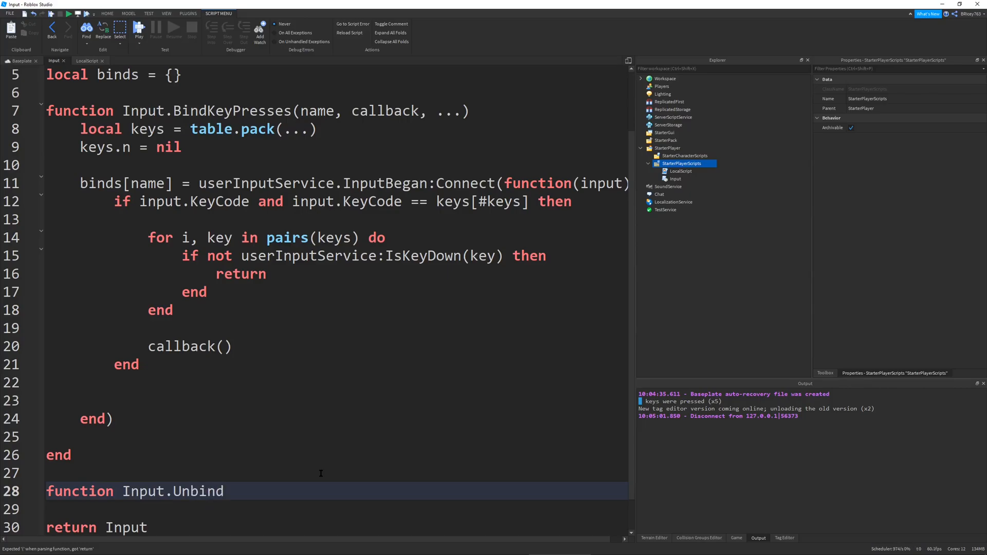
{"action": "type", "text": "KeyPresses(name"}
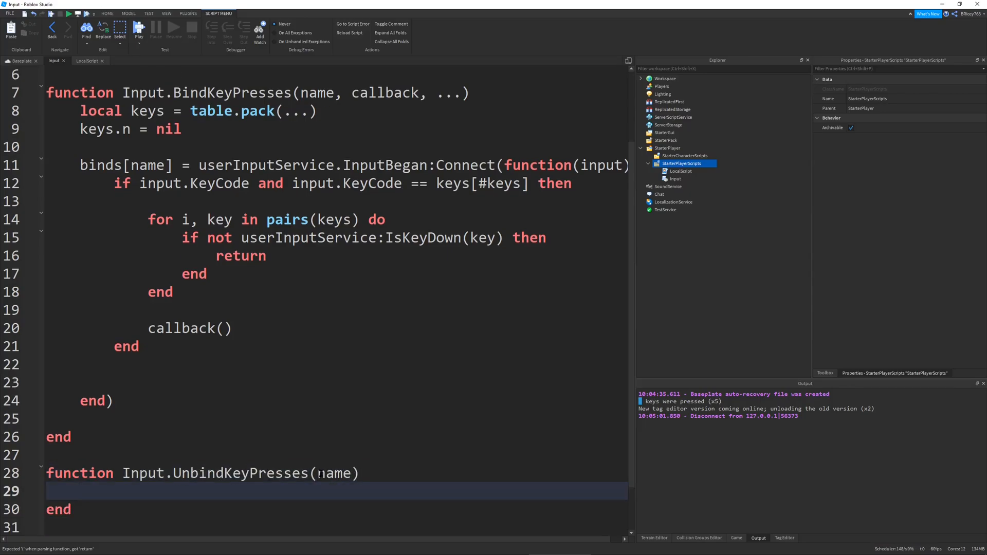
Make UnbindKeyPresses call binds[name]:Disconnect() when binds[name] exists.
{"action": "type", "text": "if binds[]"}
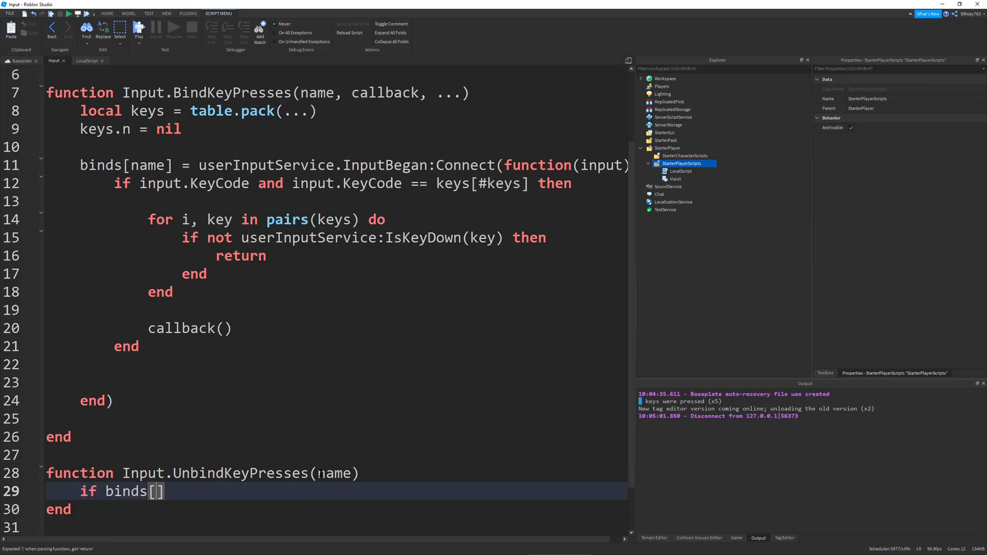
{"action": "type", "text": "name] then"}
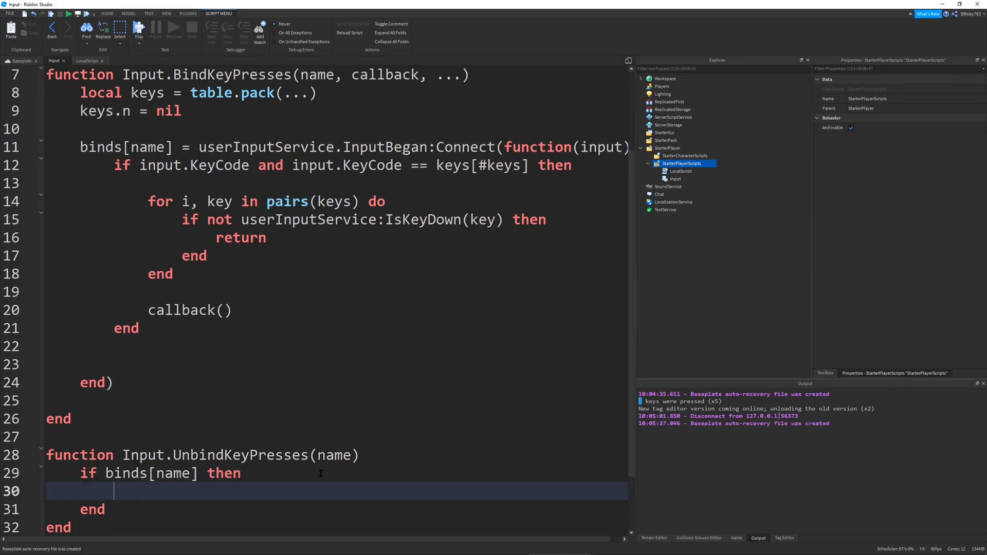
{"action": "type", "text": "binds[name]"}
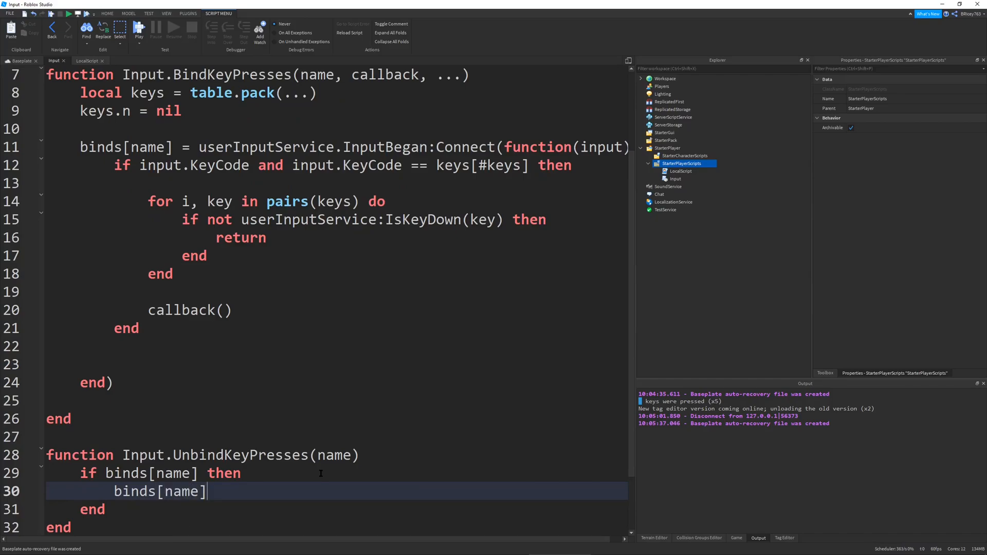
{"action": "type", "text": ":Disconnect"}
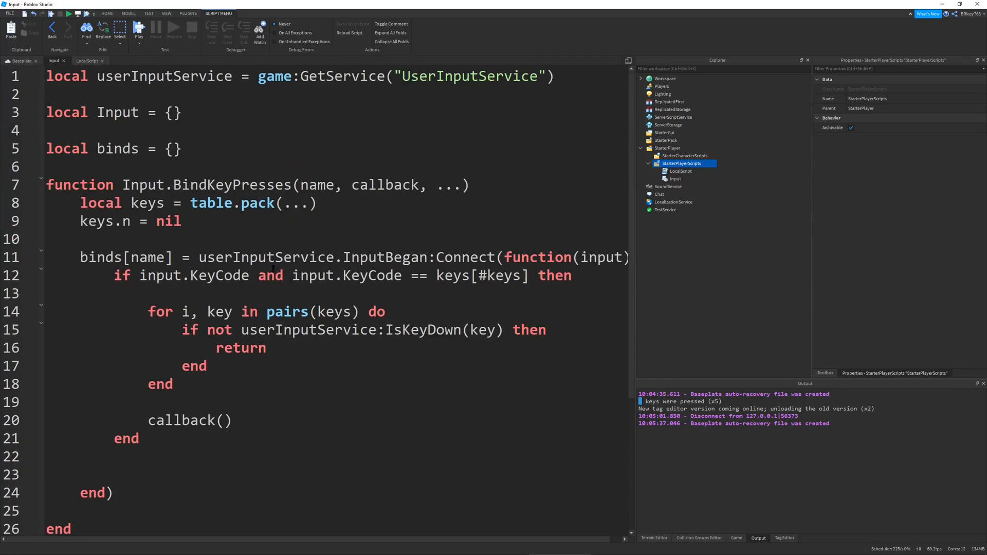
{"action": "left_click_drag", "start_coordinate": [198, 257], "coordinate": [113, 494]}
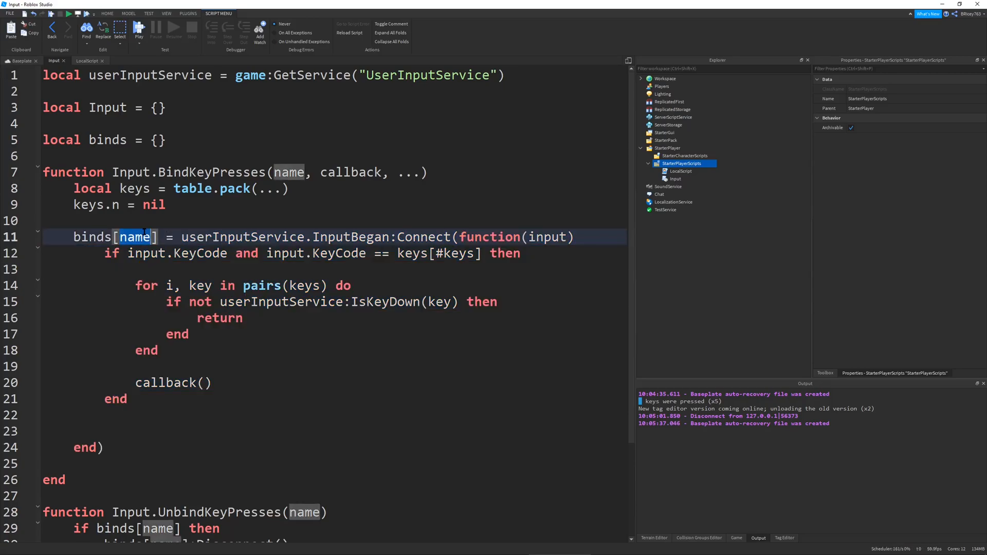
{"action": "scroll", "scroll_direction": "down", "scroll_amount": 3}
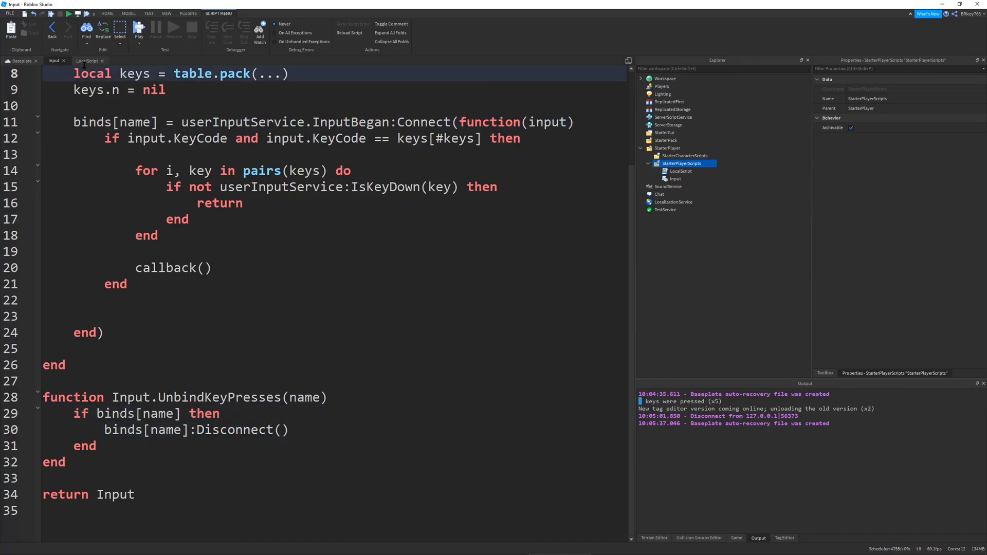
{"action": "left_click", "coordinate": [87, 61]}
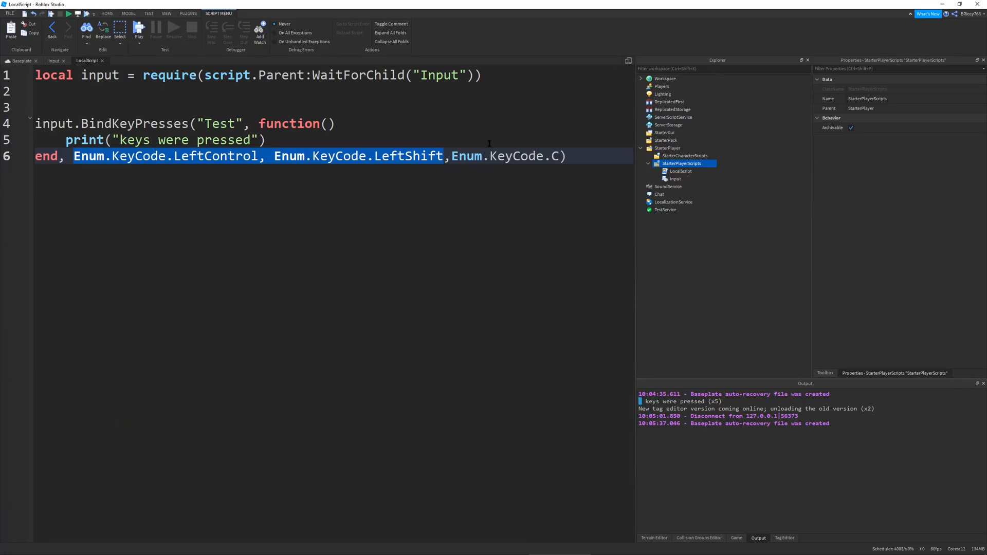
Add wait(5) and input.UnbindKeyPresses("Test") below the bind call, then start a playtest.
{"action": "left_click", "coordinate": [566, 155]}
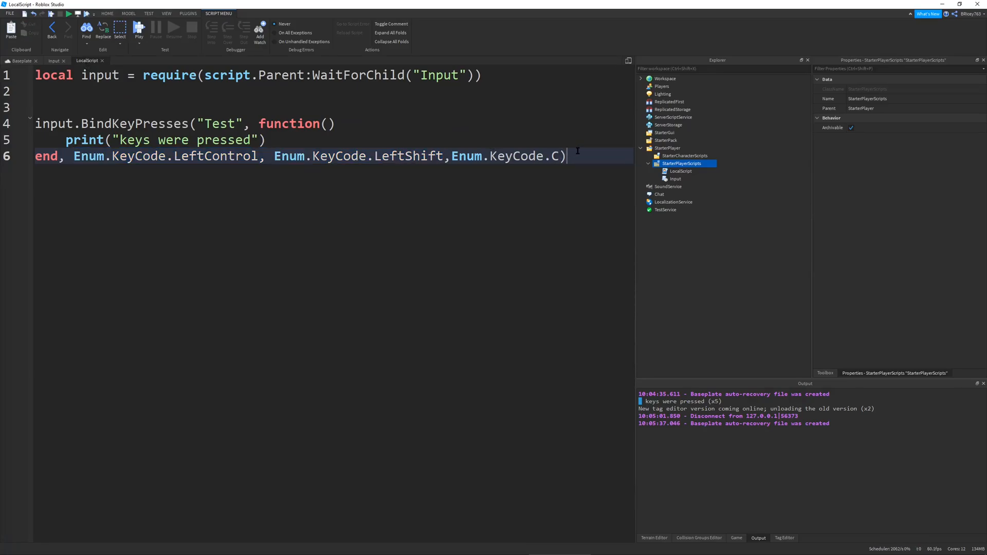
{"action": "key", "text": "enter"}
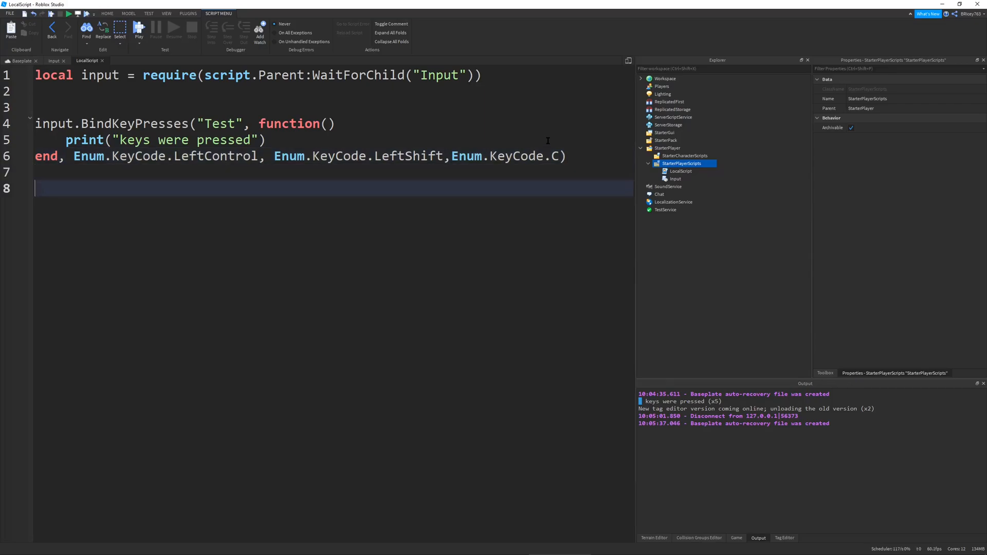
{"action": "type", "text": "Input"}
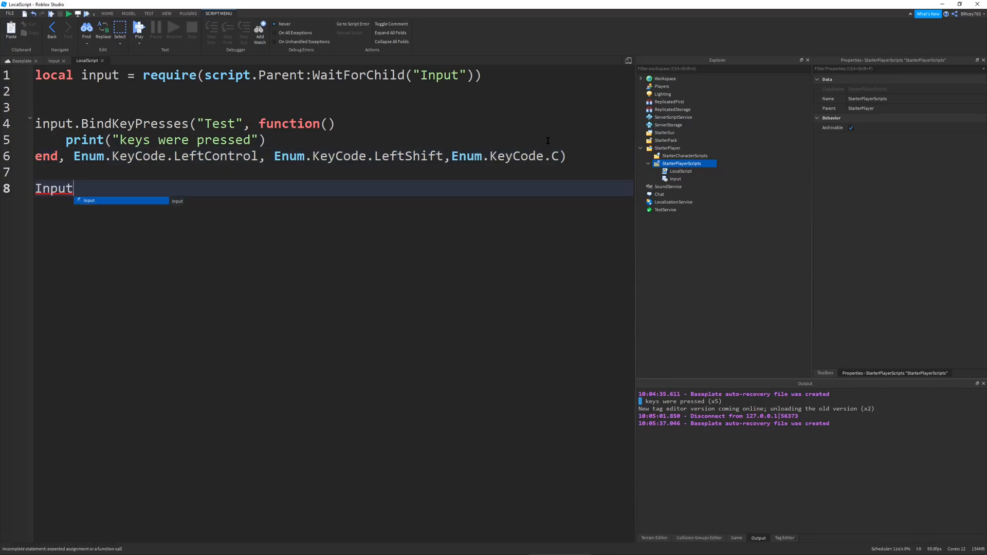
{"action": "type", "text": "."}
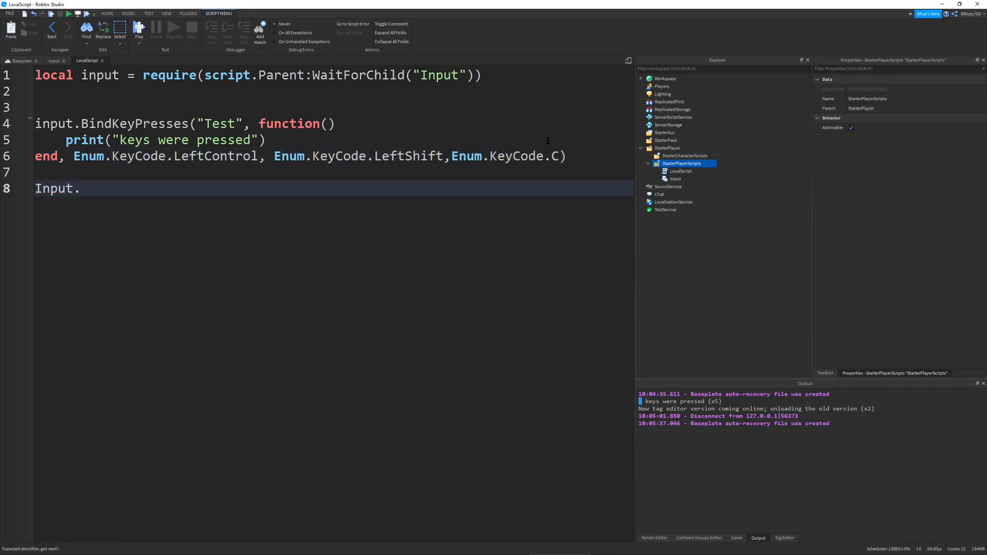
{"action": "type", "text": "Un"}
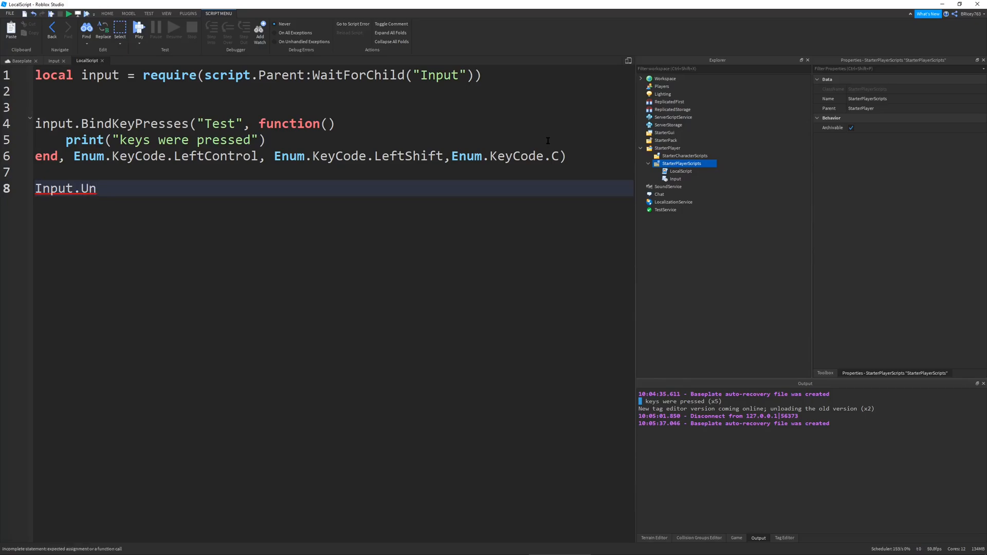
{"action": "type", "text": "bind"}
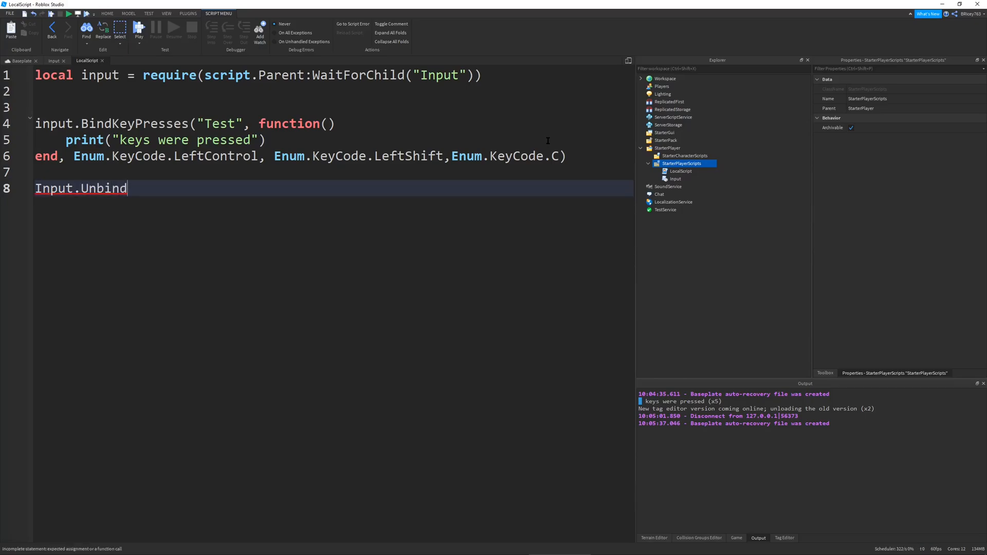
{"action": "type", "text": "KeyPresses(\""}
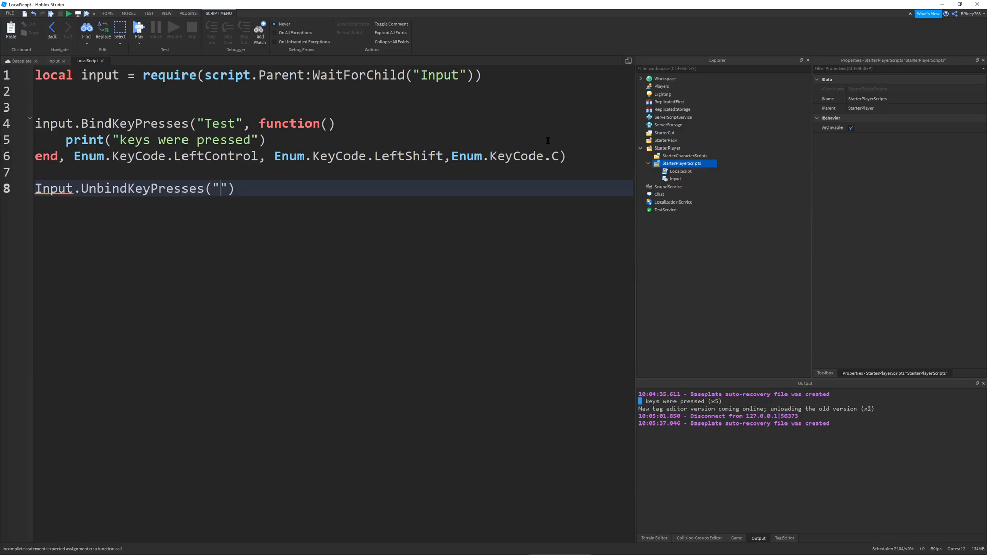
{"action": "type", "text": "Test"}
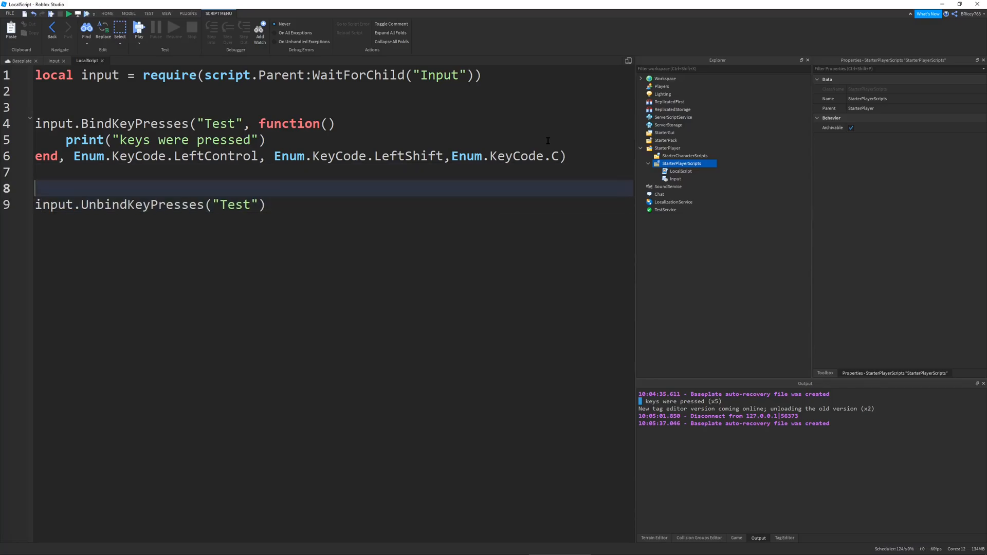
{"action": "type", "text": "wait(5)"}
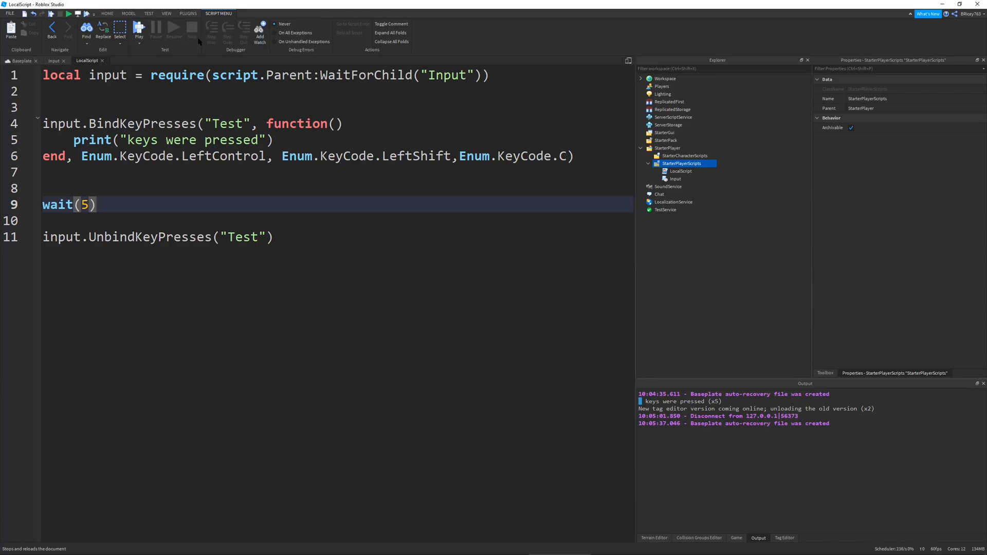
{"action": "left_click", "coordinate": [17, 61]}
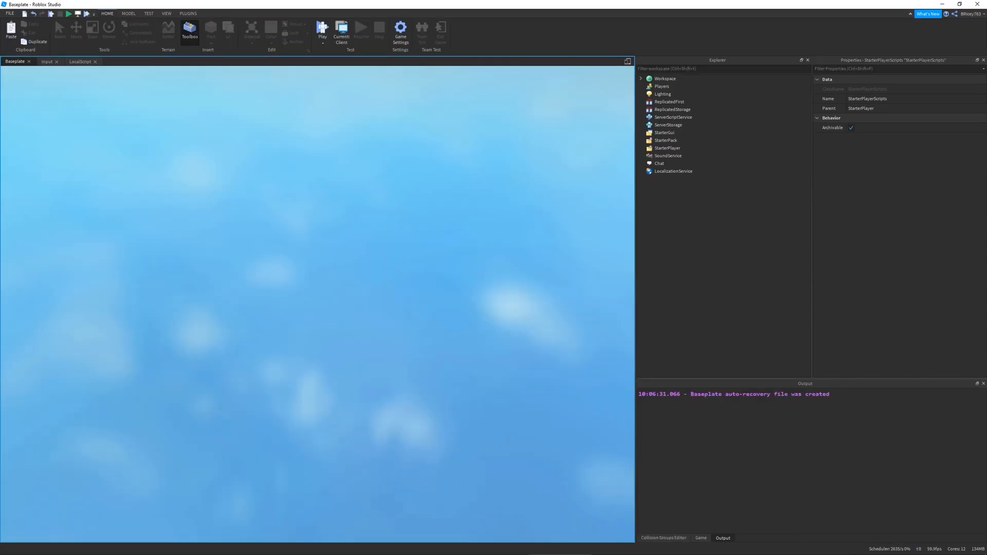
Press Ctrl+Shift+C in the running game until the Test bind unbinds after five seconds.
{"action": "left_click", "coordinate": [322, 31]}
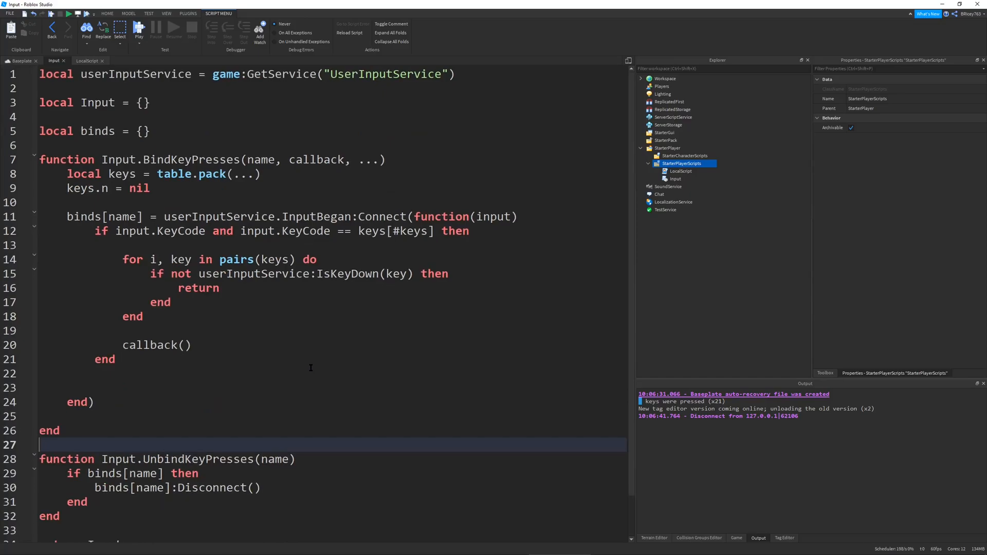
Review the InputBegan connection code in the Input module and clear the selection.
{"action": "scroll", "scroll_direction": "down", "scroll_amount": 3}
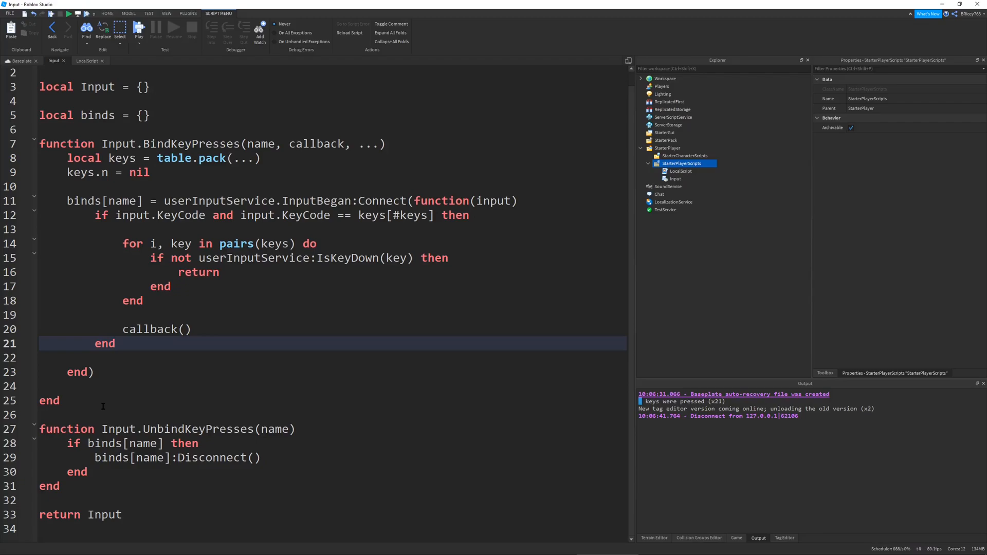
{"action": "mouse_move", "coordinate": [126, 380]}
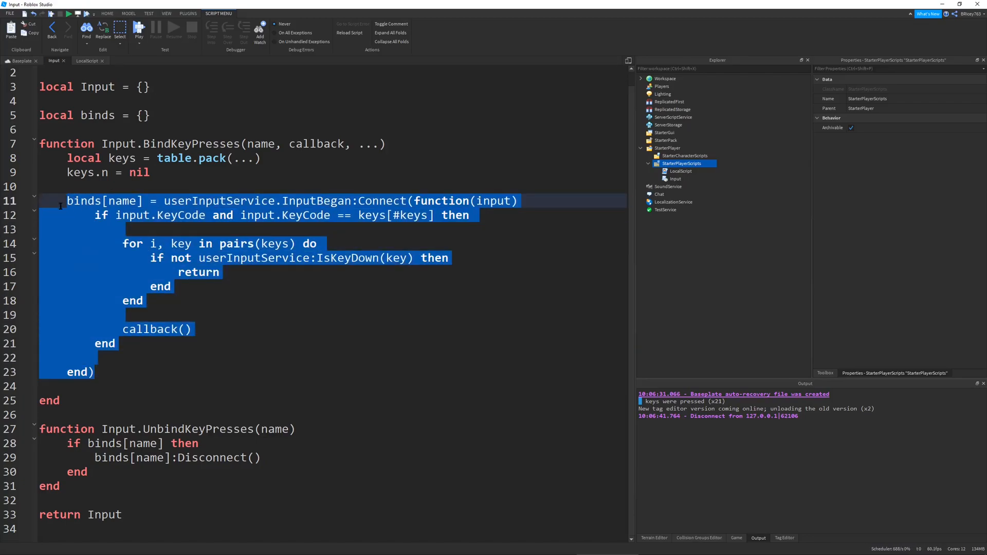
{"action": "left_click", "coordinate": [98, 371]}
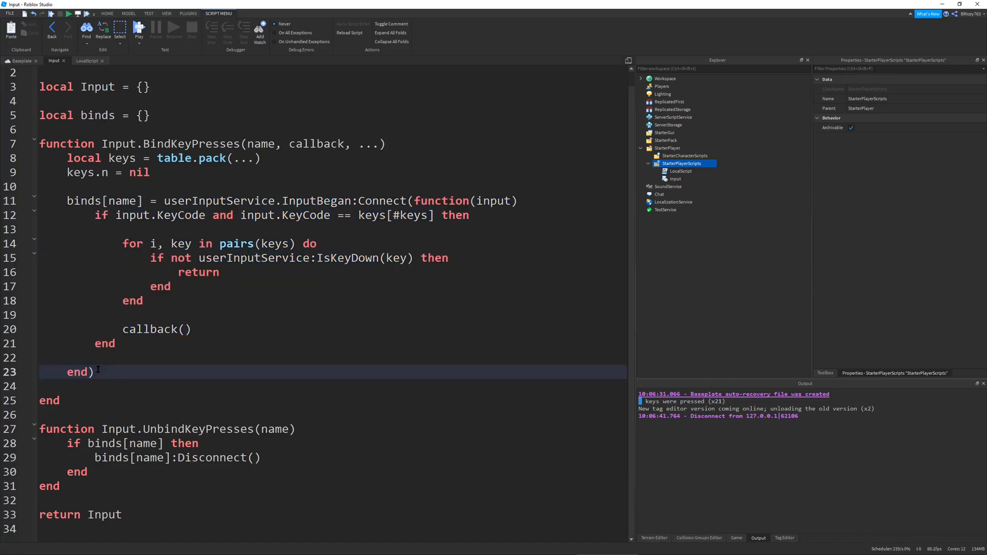